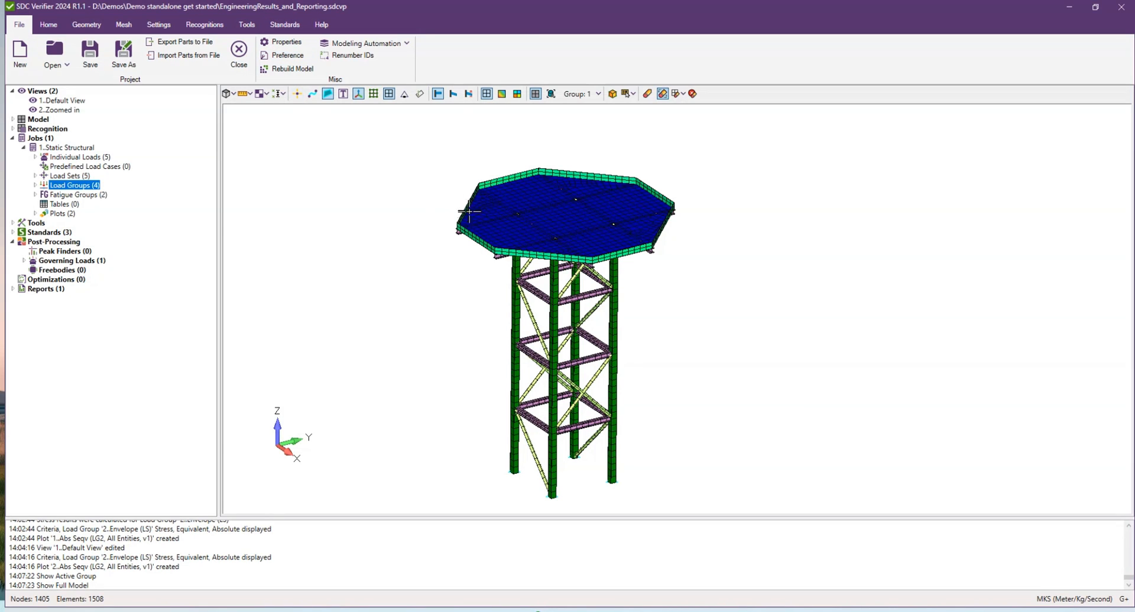
{"action": "mouse_move", "coordinate": [480, 280]}
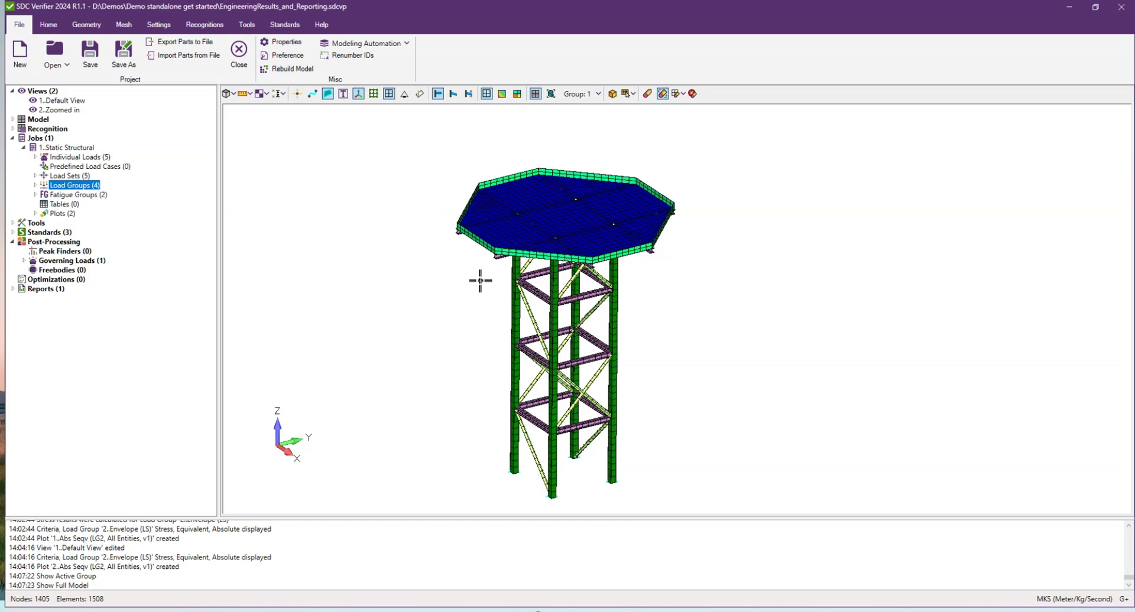
{"action": "mouse_move", "coordinate": [593, 274]}
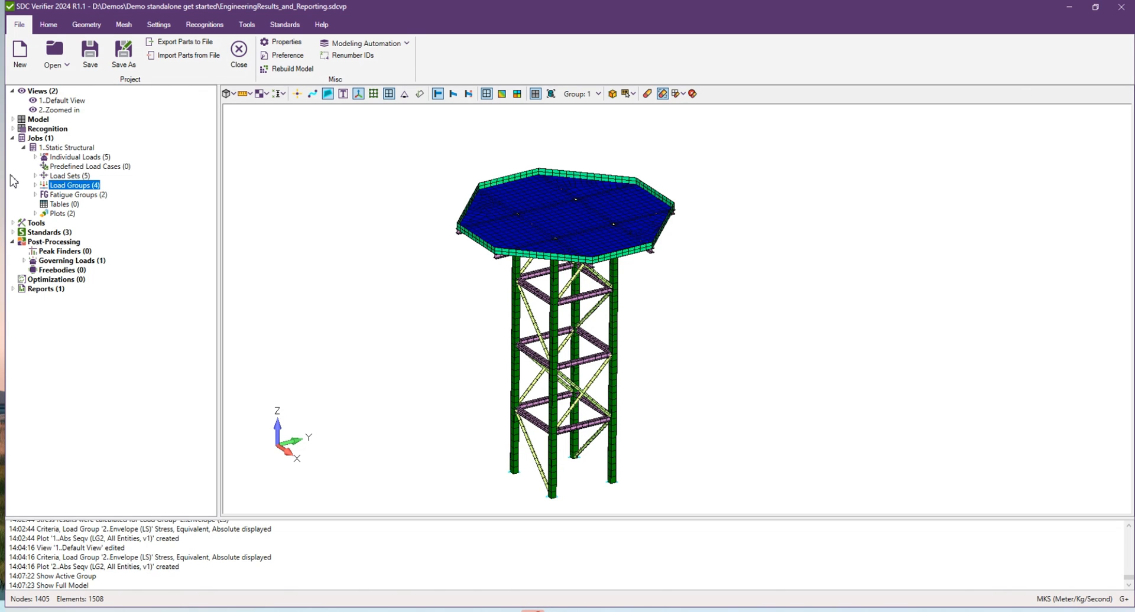
{"action": "mouse_move", "coordinate": [51, 149]}
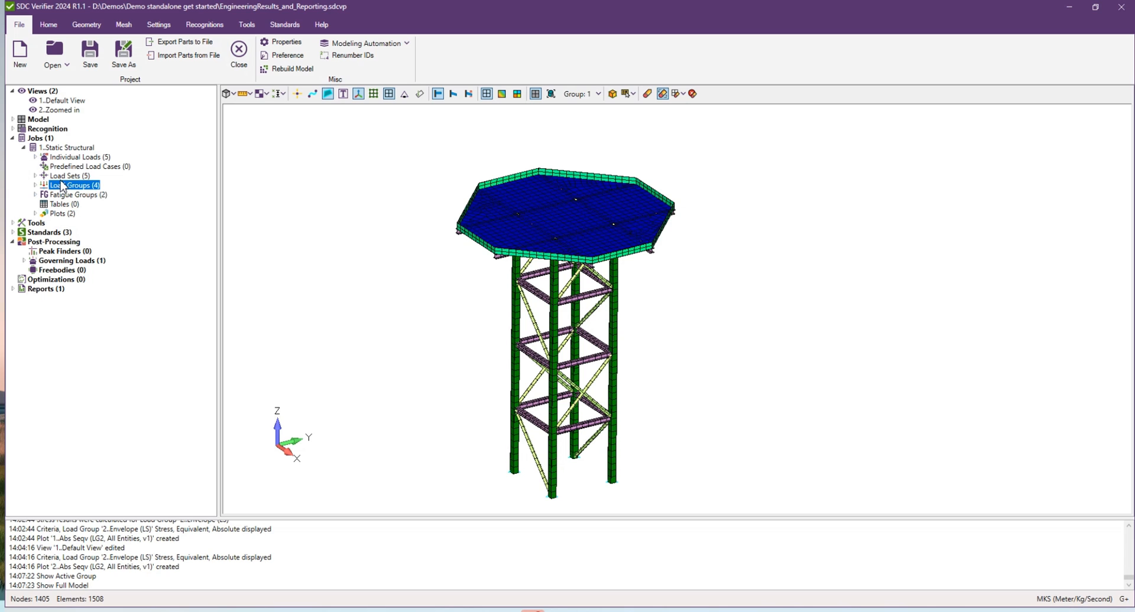
- Expand Individual Loads, Load Sets and Load Groups, briefly showing the Envelope (LS) plots
{"action": "left_click", "coordinate": [35, 157]}
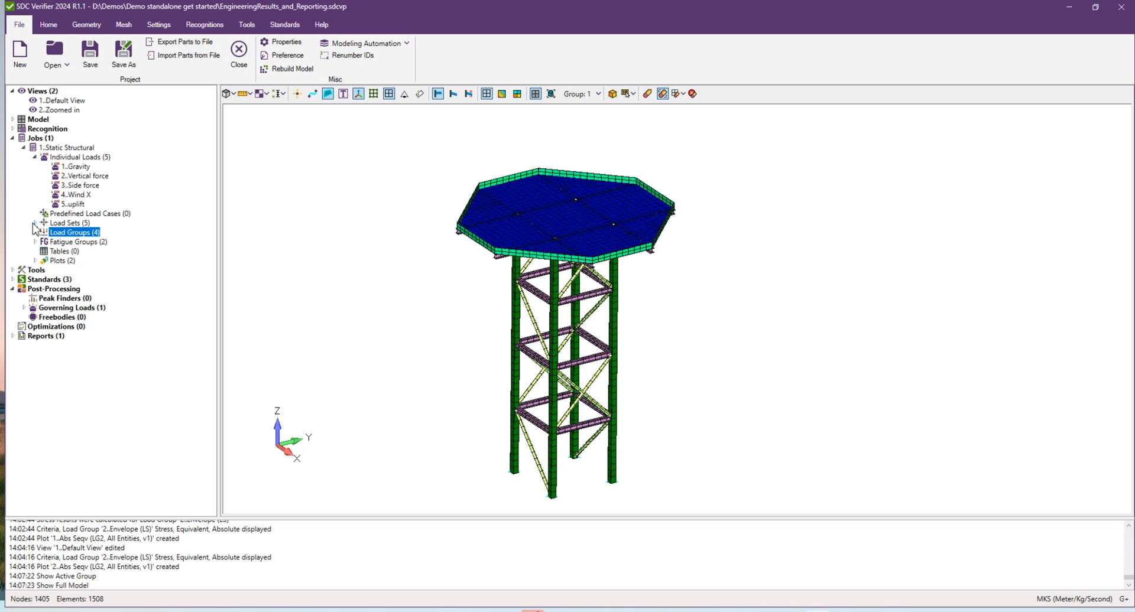
{"action": "left_click", "coordinate": [34, 223]}
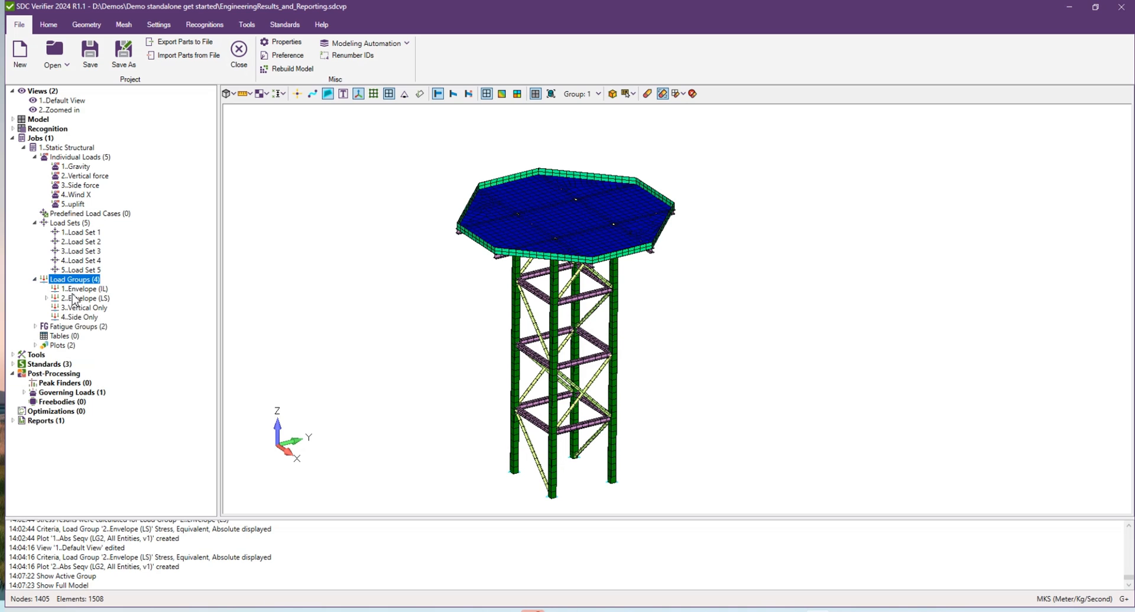
{"action": "mouse_move", "coordinate": [78, 306]}
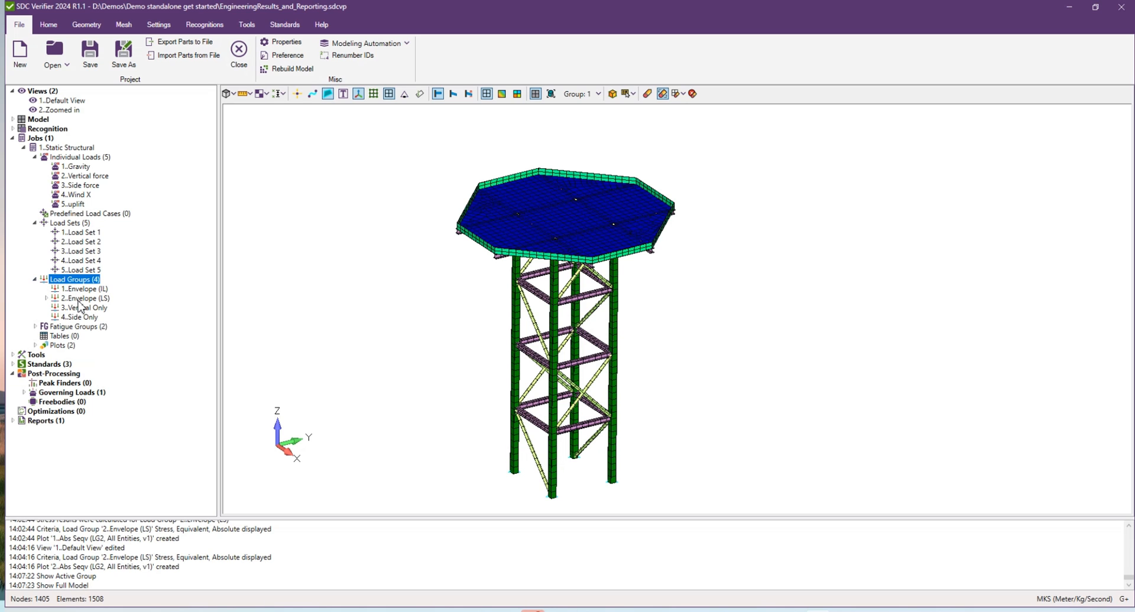
{"action": "left_click", "coordinate": [55, 299]}
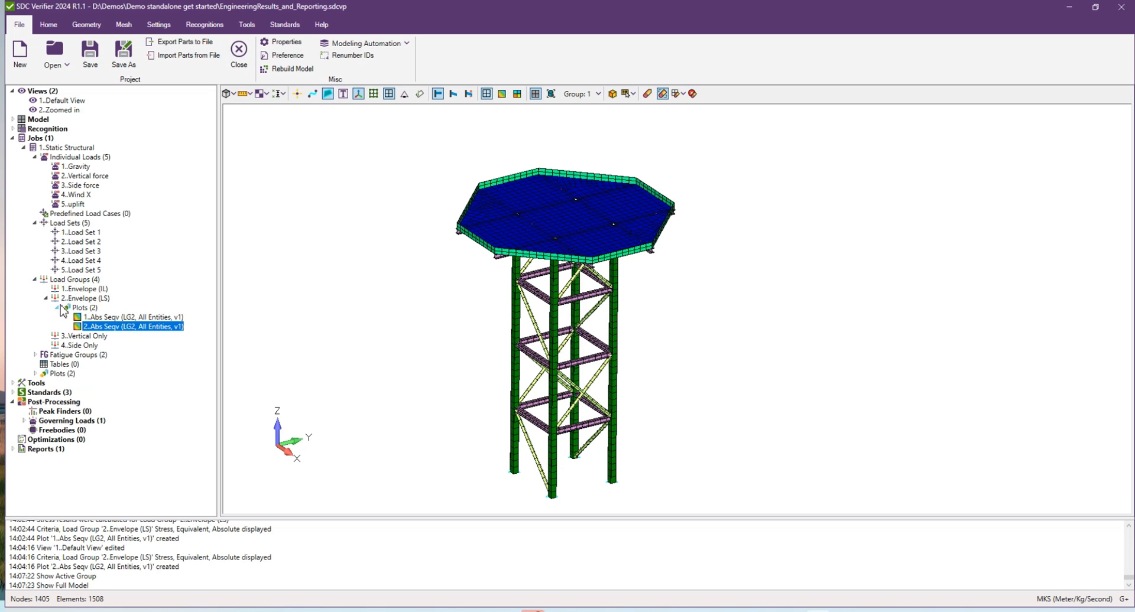
{"action": "left_click", "coordinate": [64, 306]}
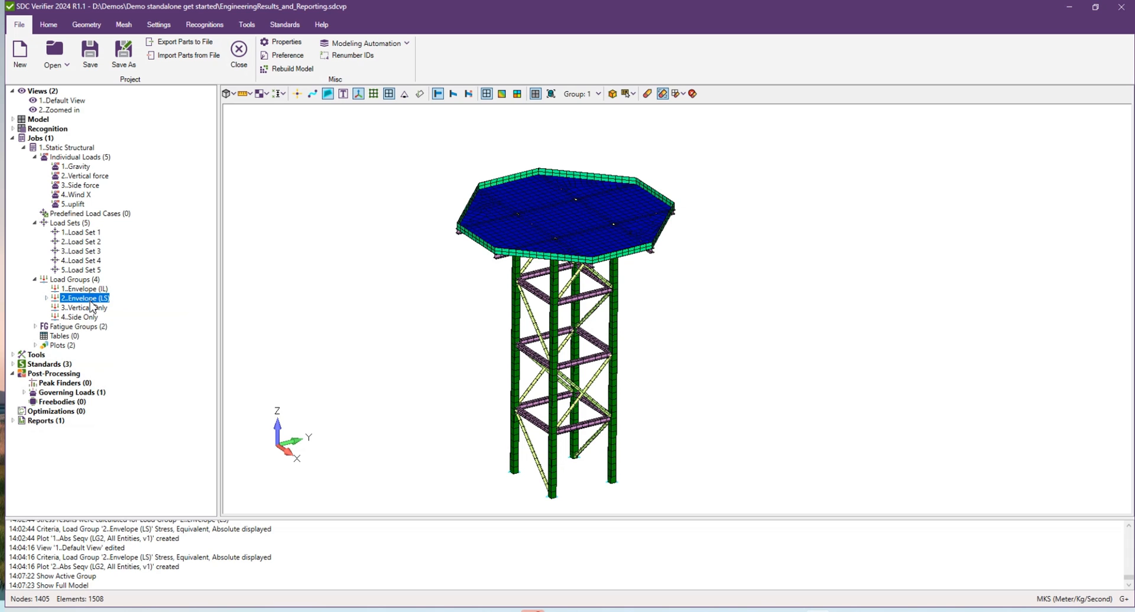
- Start a contour plot of absolute equivalent stress for load group 2..Envelope (LS)
{"action": "right_click", "coordinate": [84, 298]}
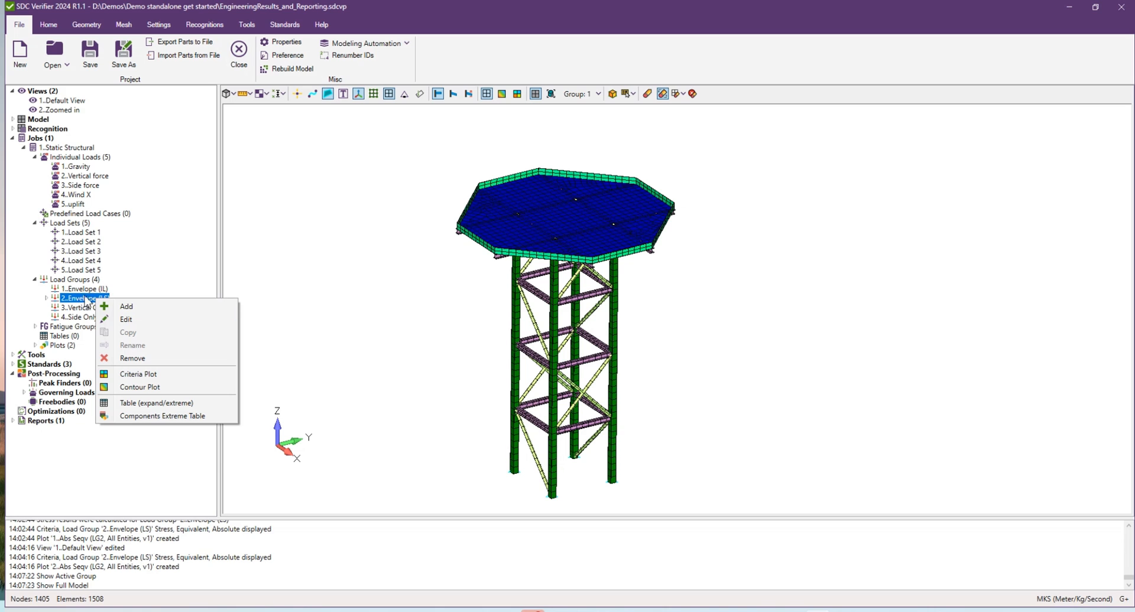
{"action": "mouse_move", "coordinate": [139, 387]}
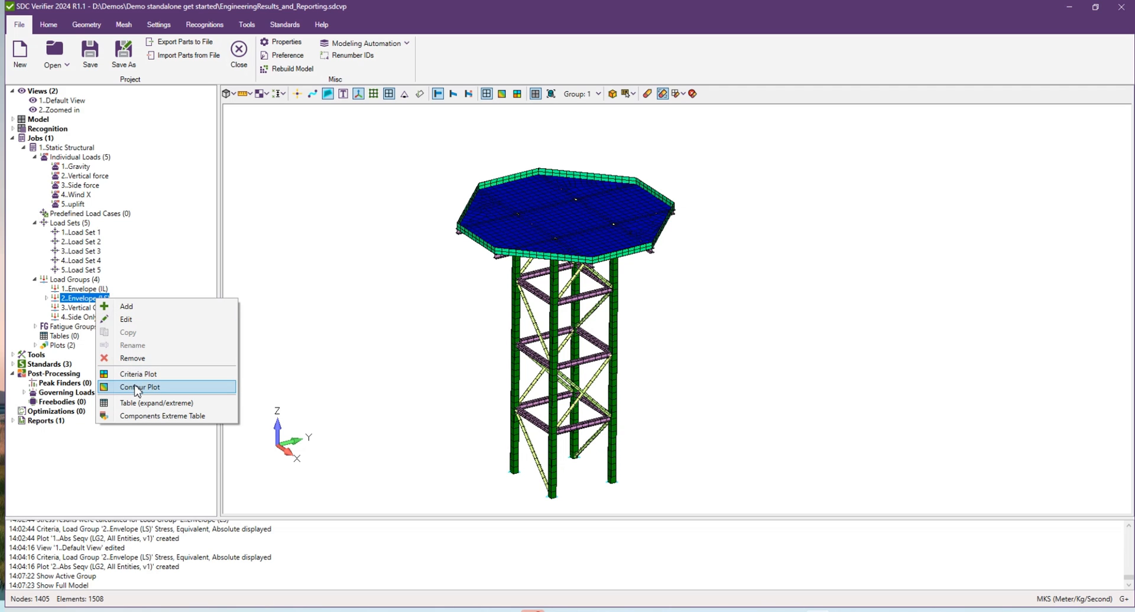
{"action": "left_click", "coordinate": [139, 387]}
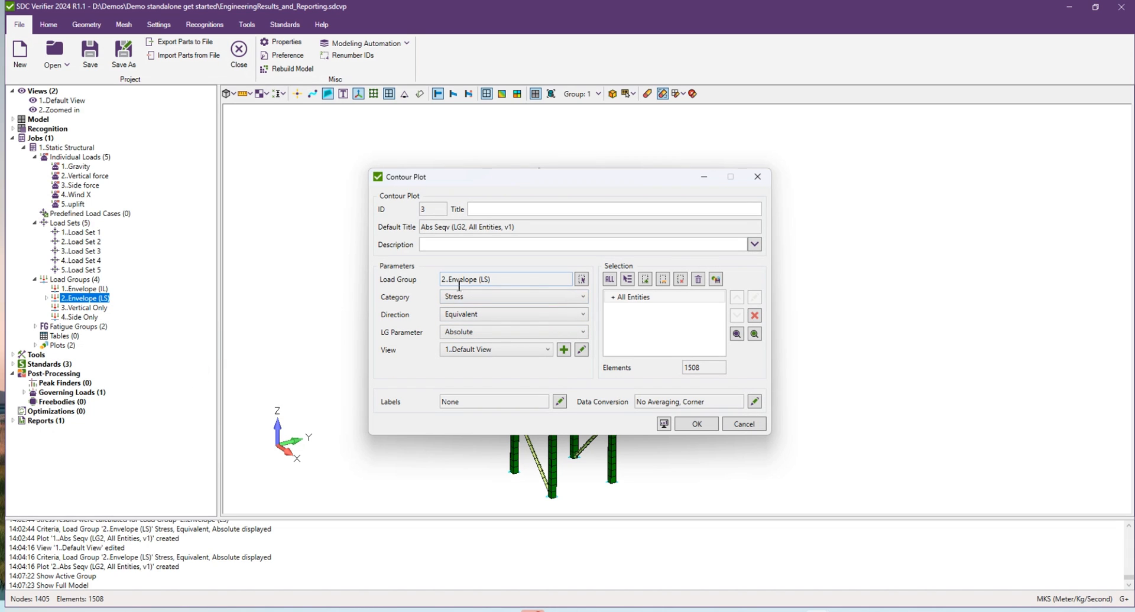
{"action": "mouse_move", "coordinate": [486, 277]}
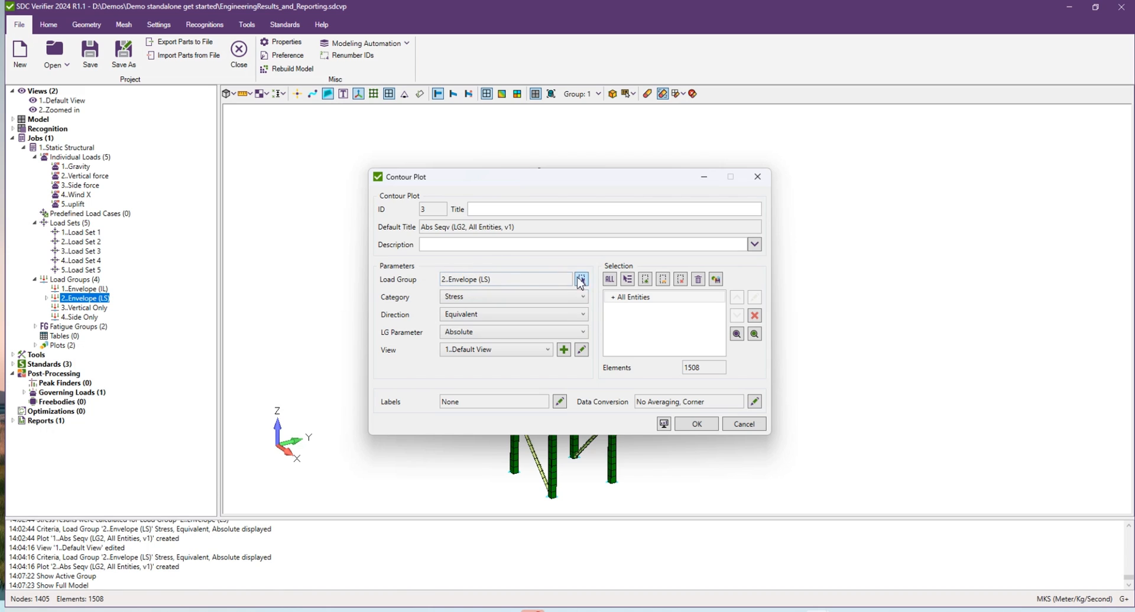
{"action": "mouse_move", "coordinate": [510, 293]}
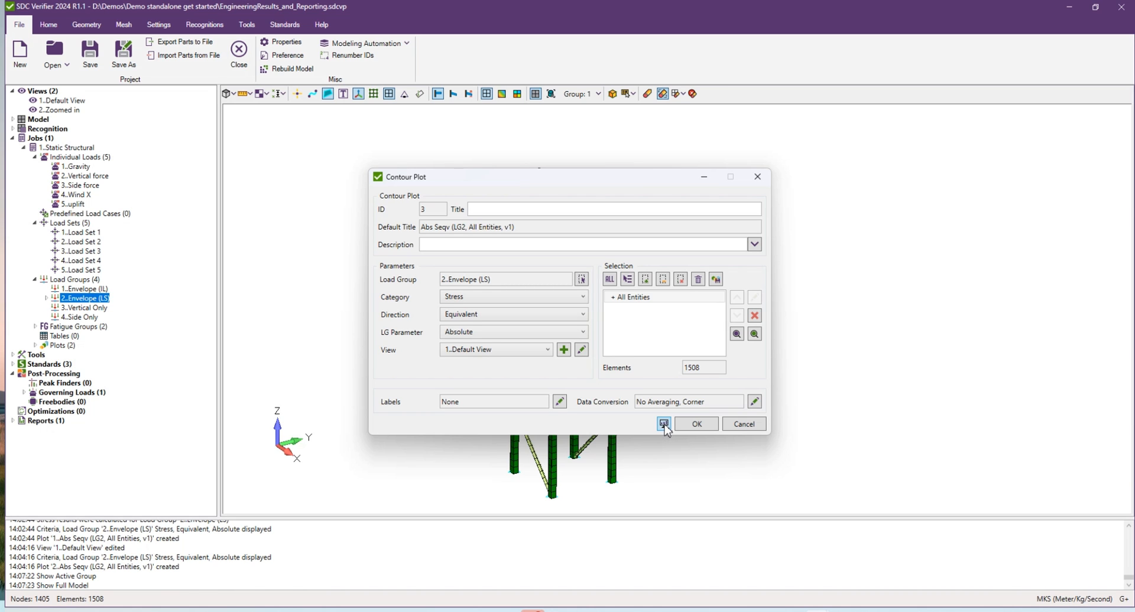
- Plot the Envelope (LS) equivalent stress contour and rotate to inspect the deck joints
{"action": "left_click", "coordinate": [664, 423]}
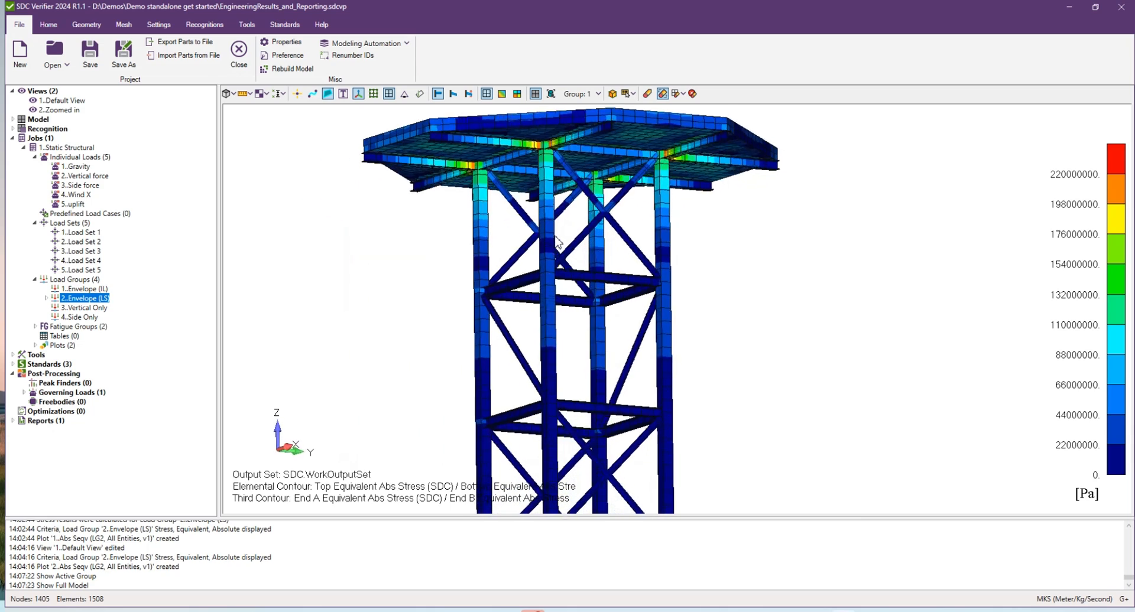
{"action": "left_click_drag", "start_coordinate": [557, 242], "coordinate": [593, 271]}
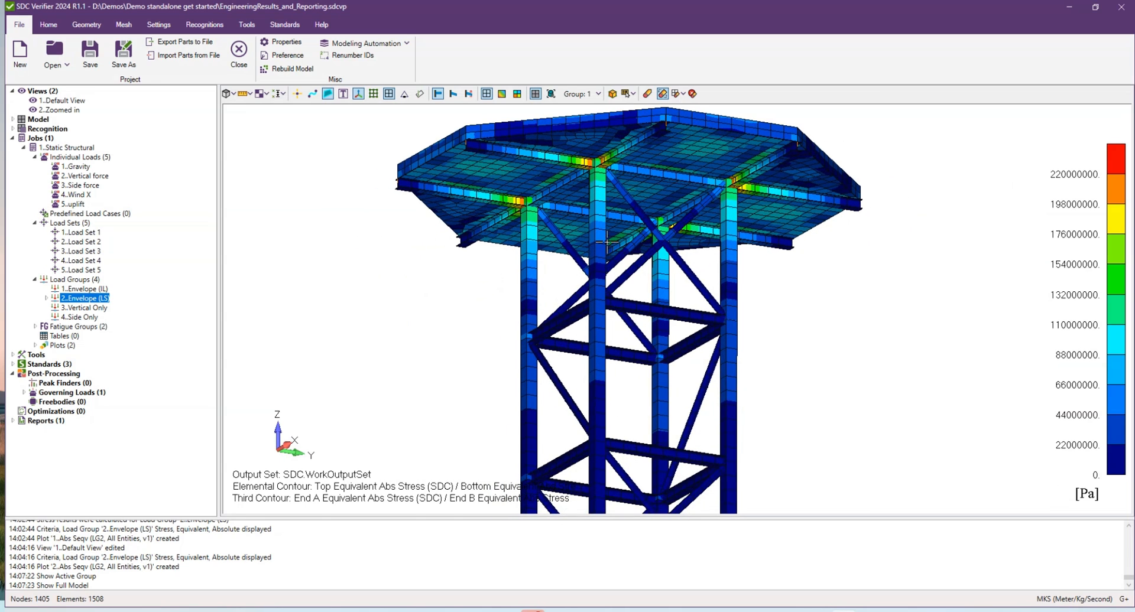
{"action": "mouse_move", "coordinate": [48, 385]}
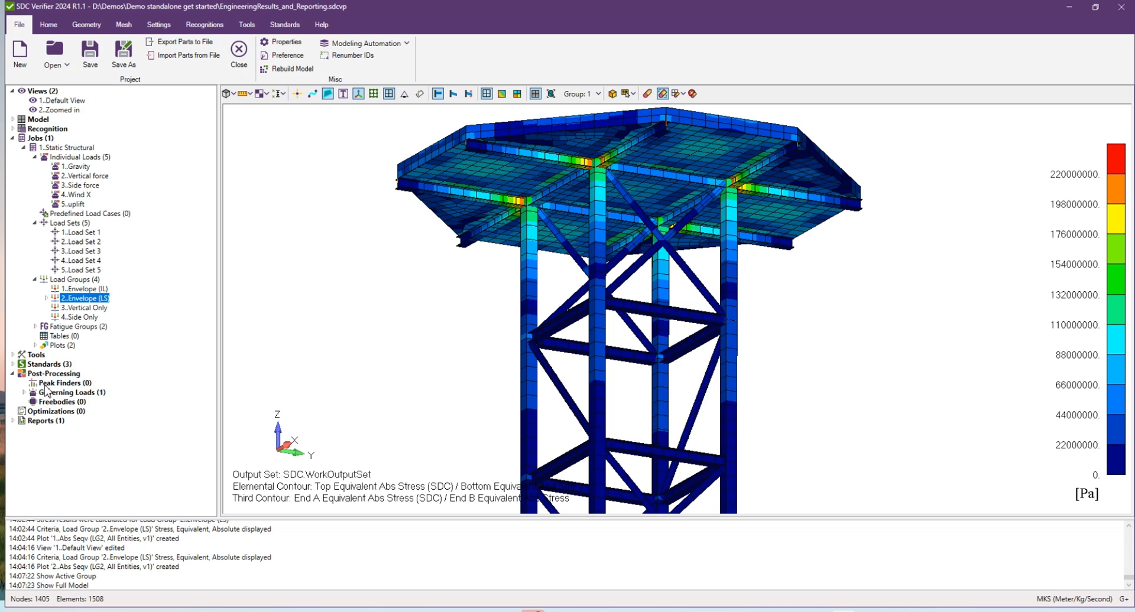
{"action": "mouse_move", "coordinate": [147, 381]}
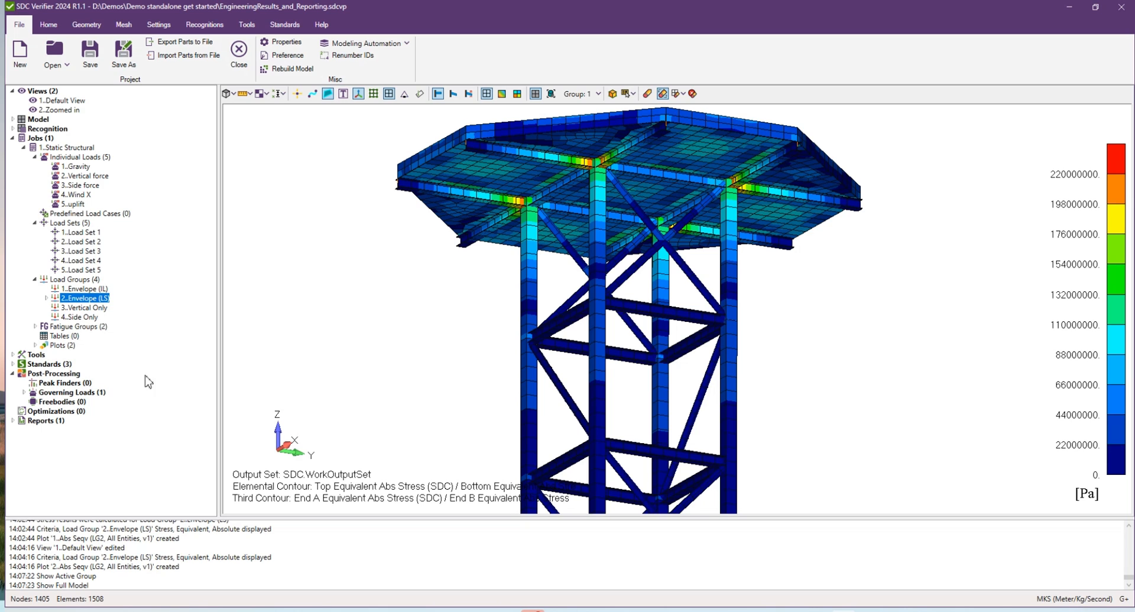
{"action": "mouse_move", "coordinate": [60, 383]}
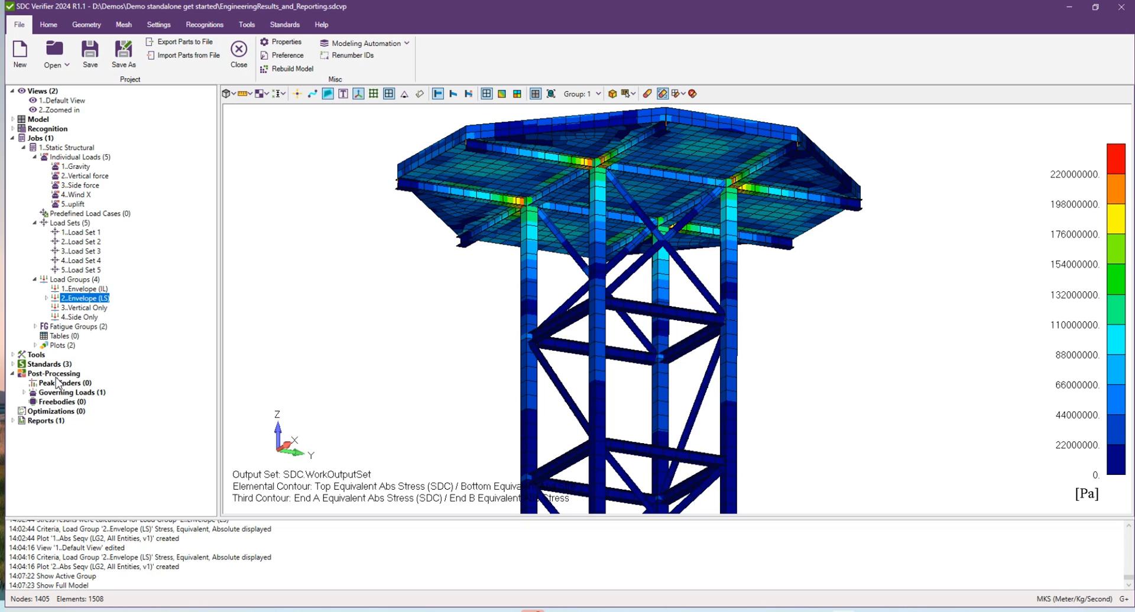
{"action": "mouse_move", "coordinate": [55, 391]}
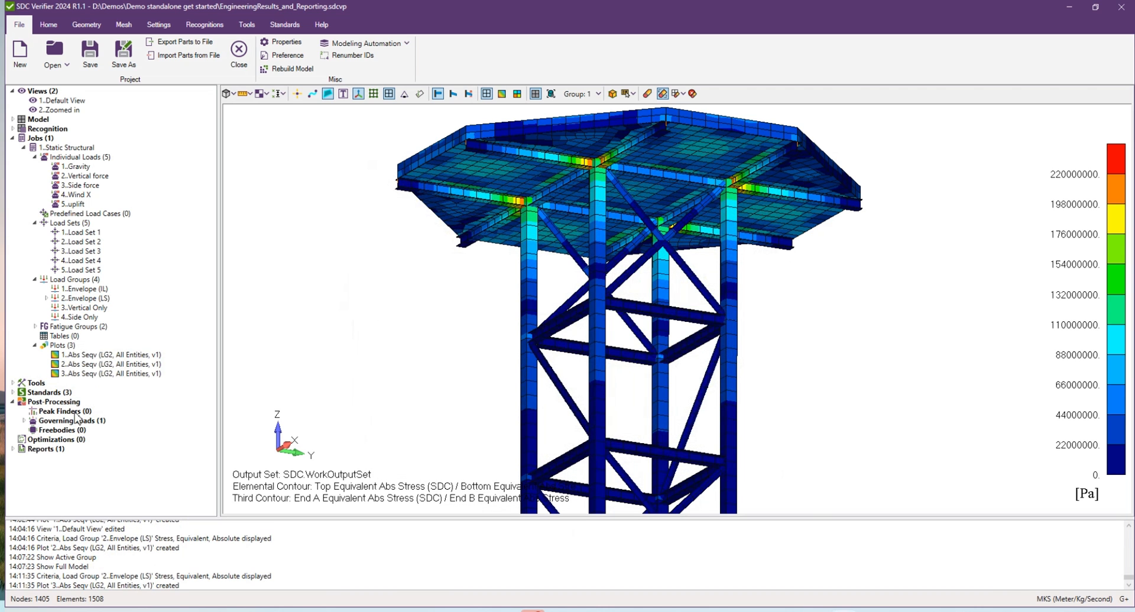
- Add a peak finder taking equivalent stress results from load
{"action": "right_click", "coordinate": [58, 412]}
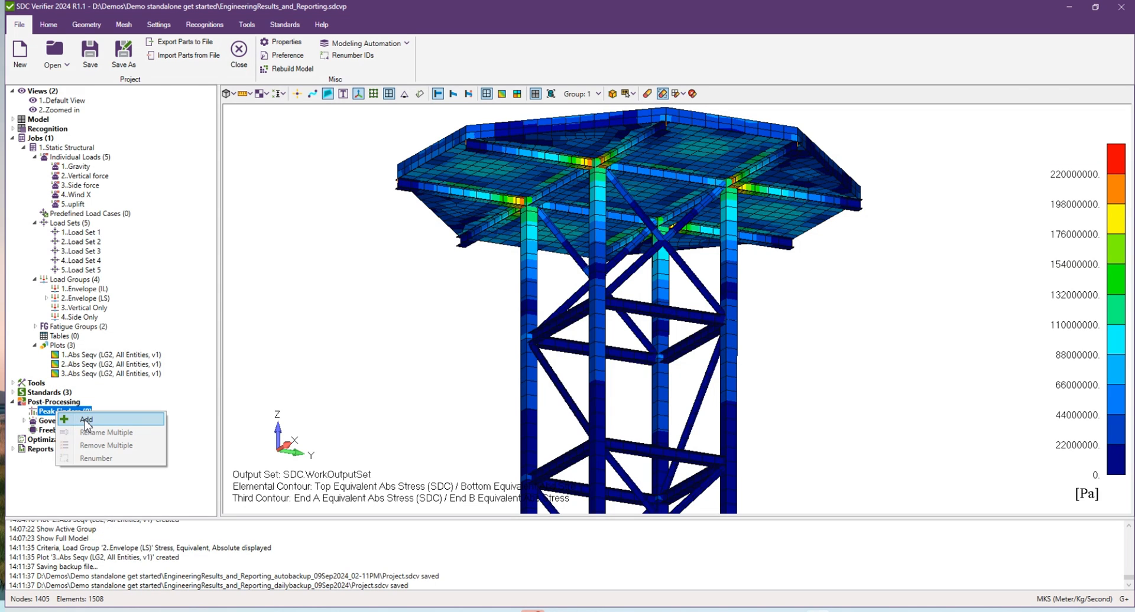
{"action": "left_click", "coordinate": [85, 420]}
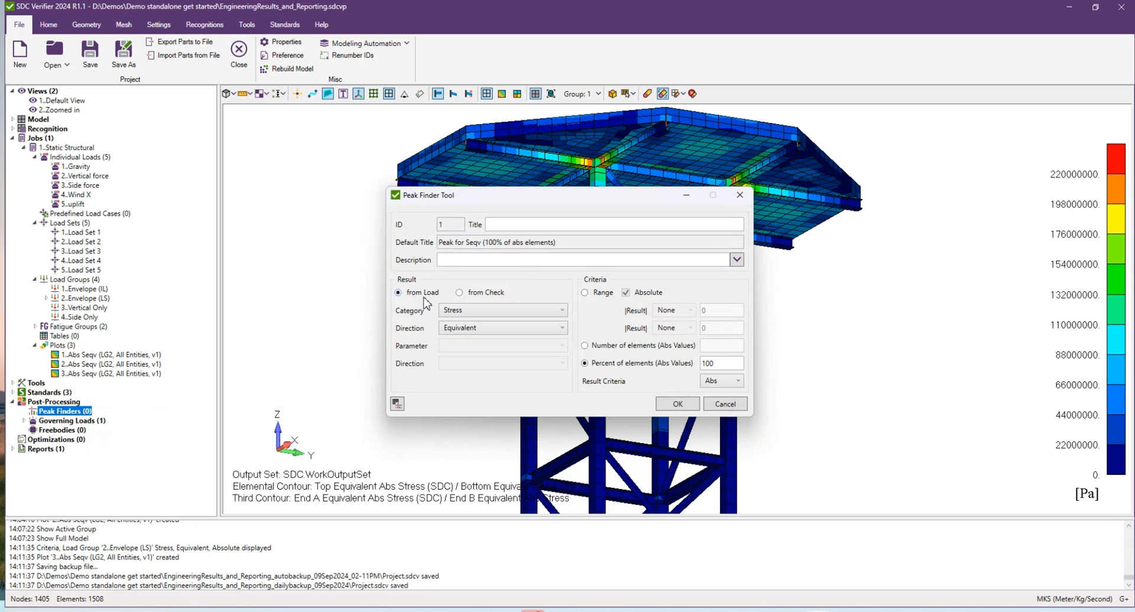
{"action": "mouse_move", "coordinate": [426, 282]}
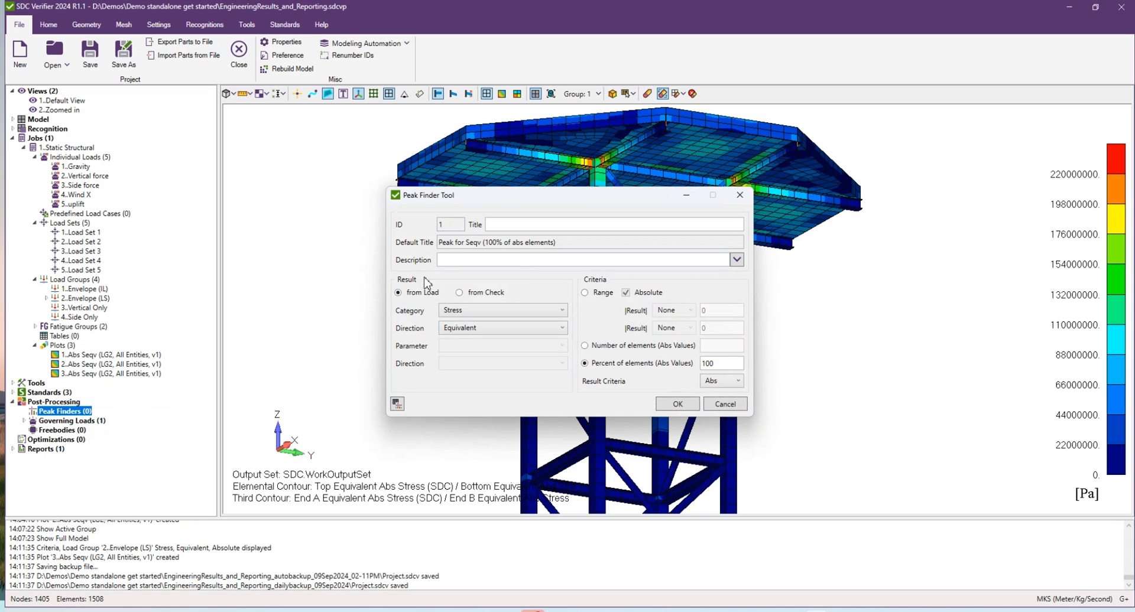
{"action": "mouse_move", "coordinate": [415, 305]}
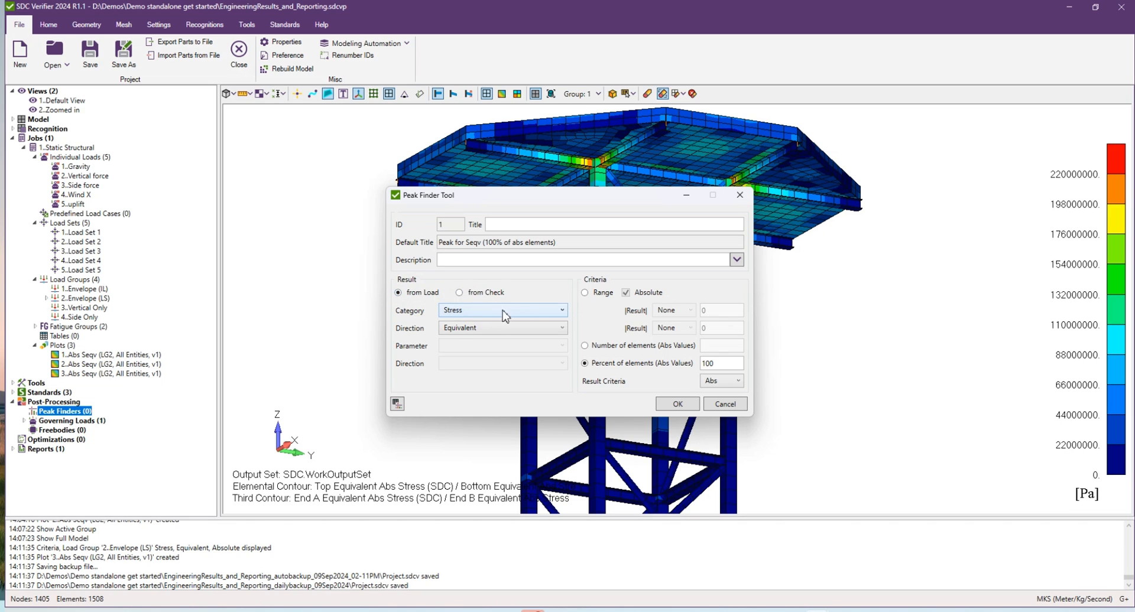
{"action": "mouse_move", "coordinate": [399, 305]}
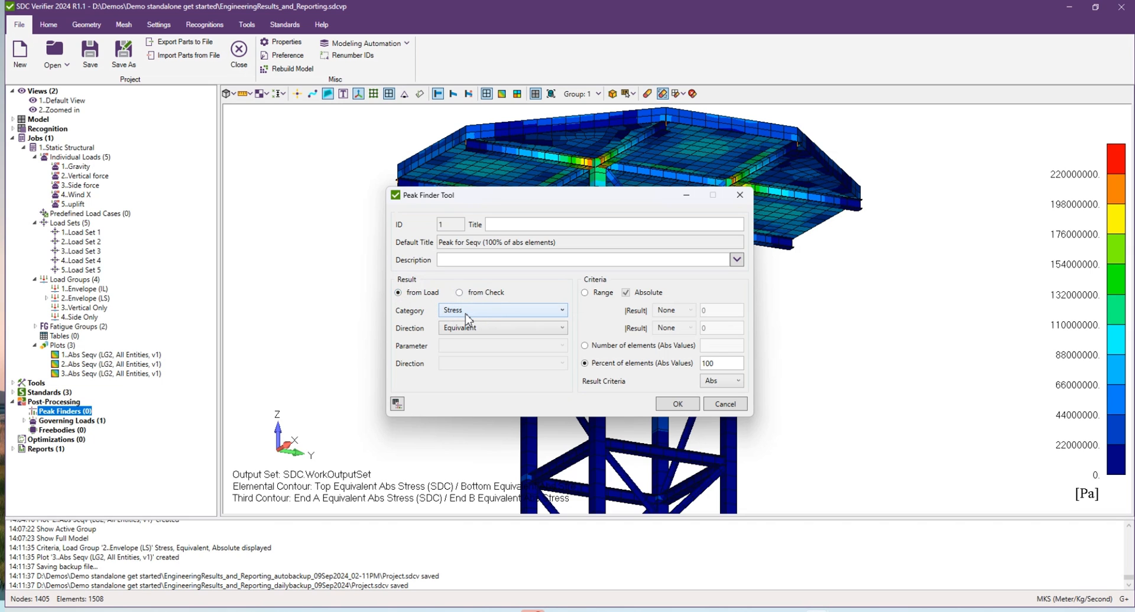
{"action": "left_click", "coordinate": [563, 309]}
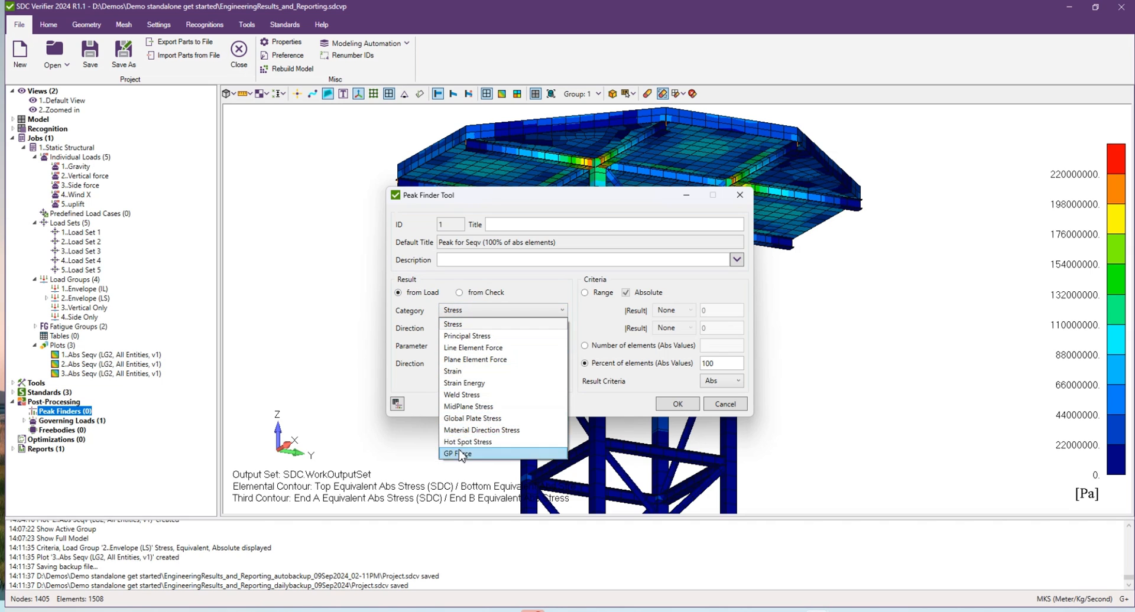
{"action": "left_click", "coordinate": [452, 323]}
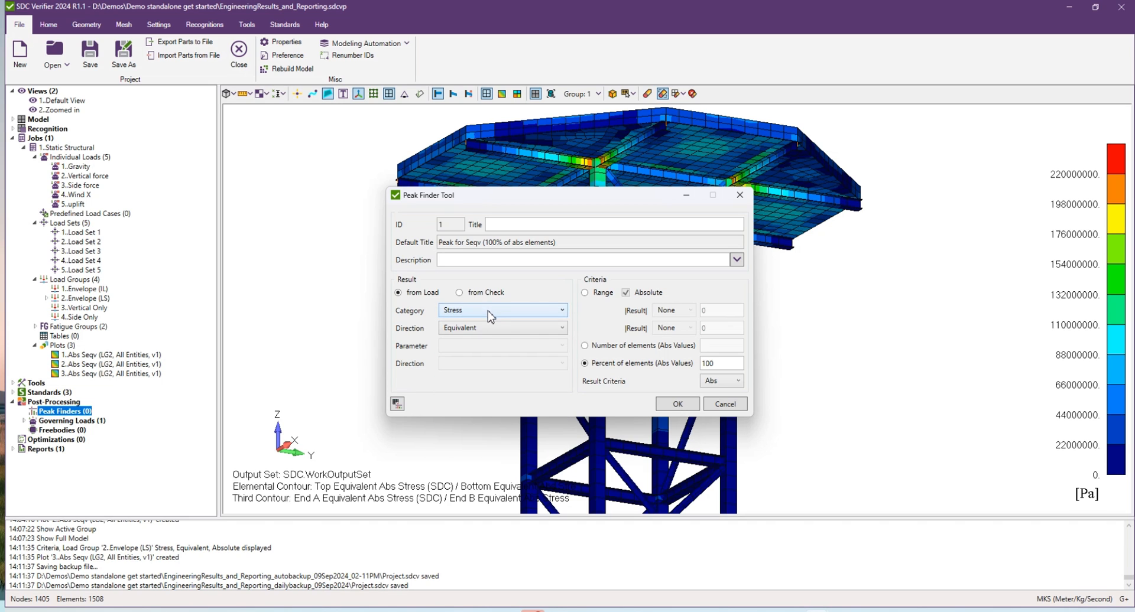
{"action": "mouse_move", "coordinate": [662, 316]}
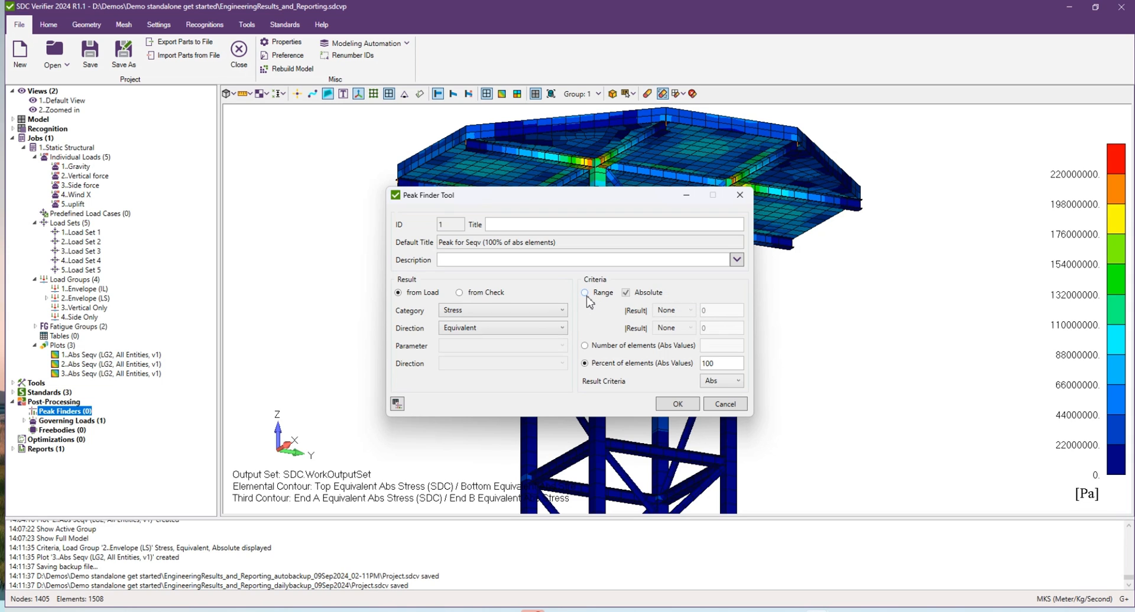
- Limit the peak finder to the range |Result| >= 200000000 and create it
{"action": "left_click", "coordinate": [584, 292]}
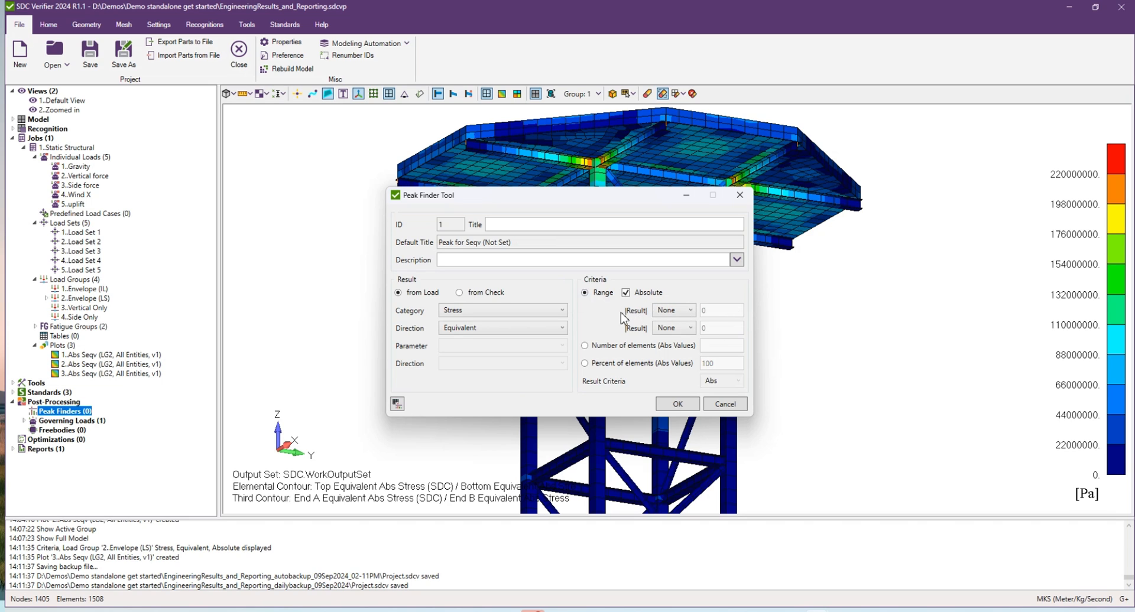
{"action": "mouse_move", "coordinate": [627, 319]}
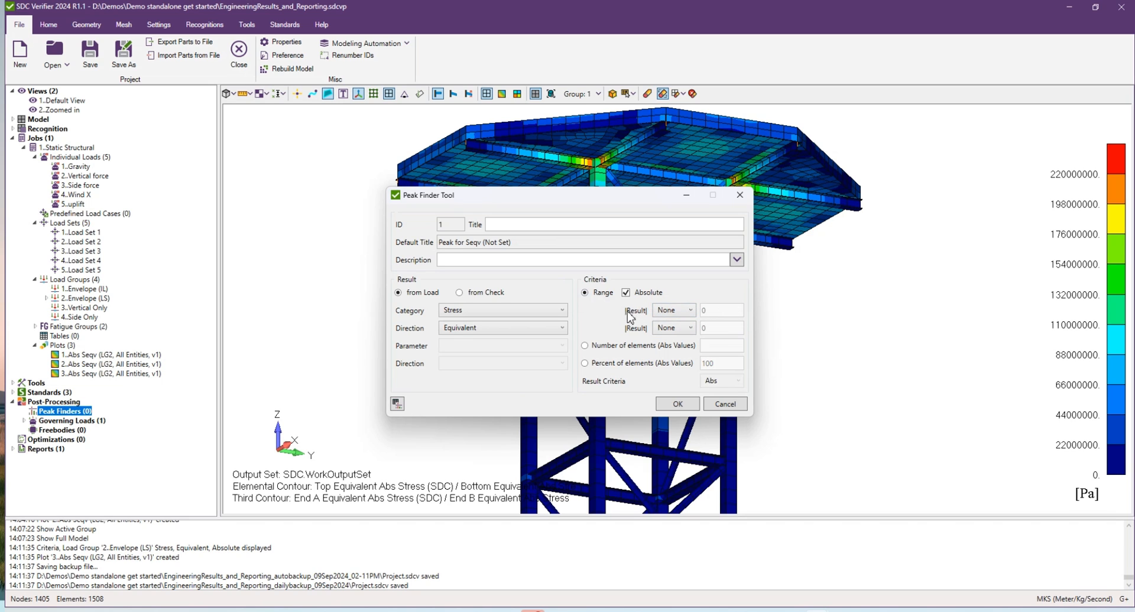
{"action": "left_click", "coordinate": [690, 328]}
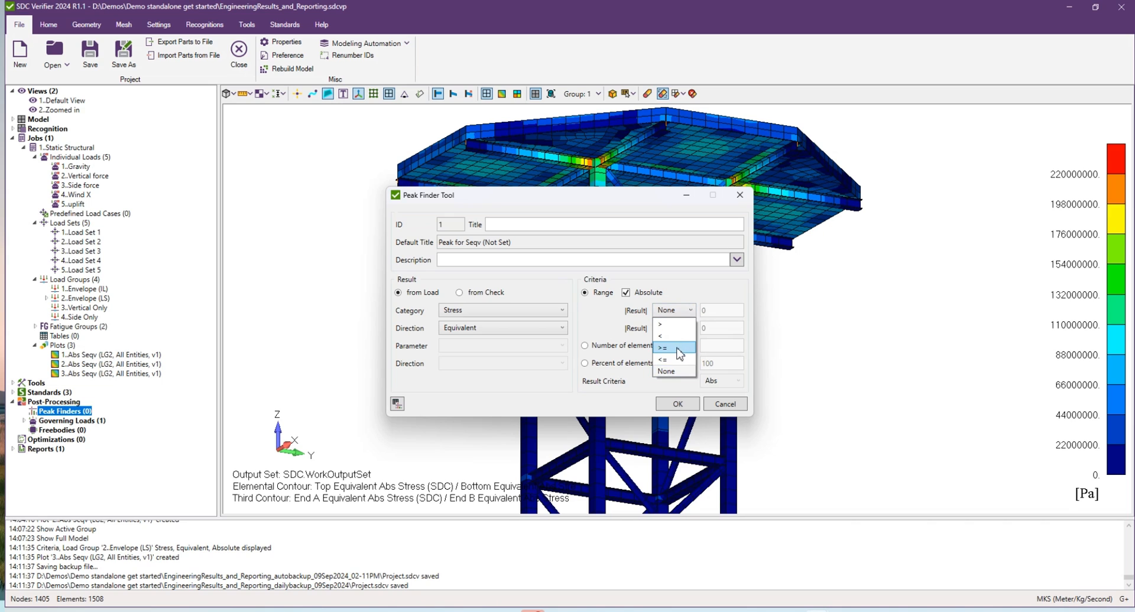
{"action": "left_click", "coordinate": [665, 348]}
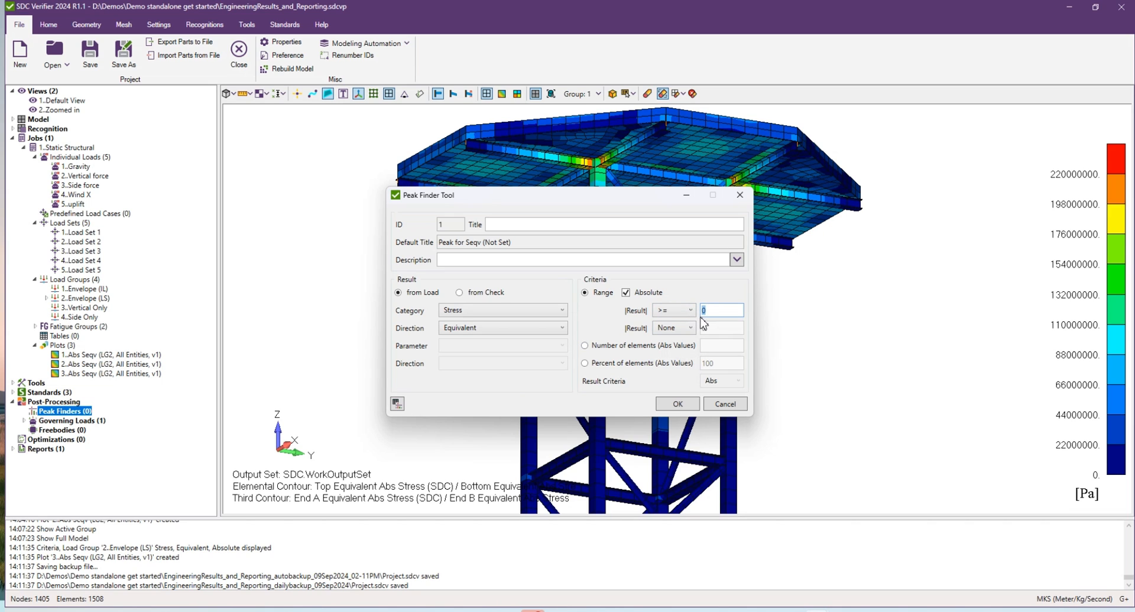
{"action": "type", "text": "200000000"}
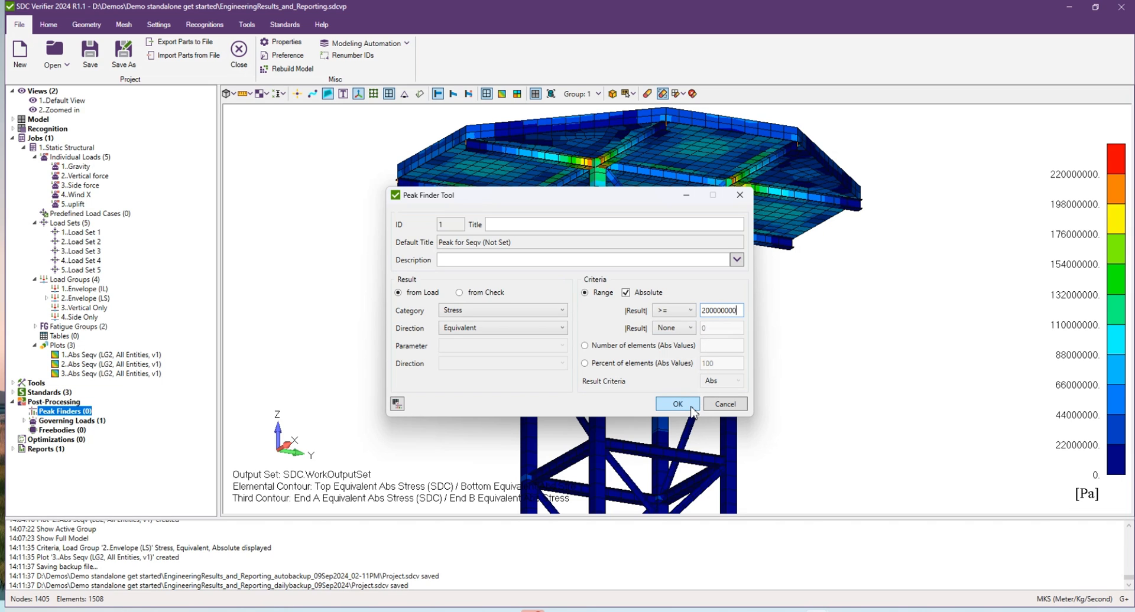
{"action": "mouse_move", "coordinate": [744, 350]}
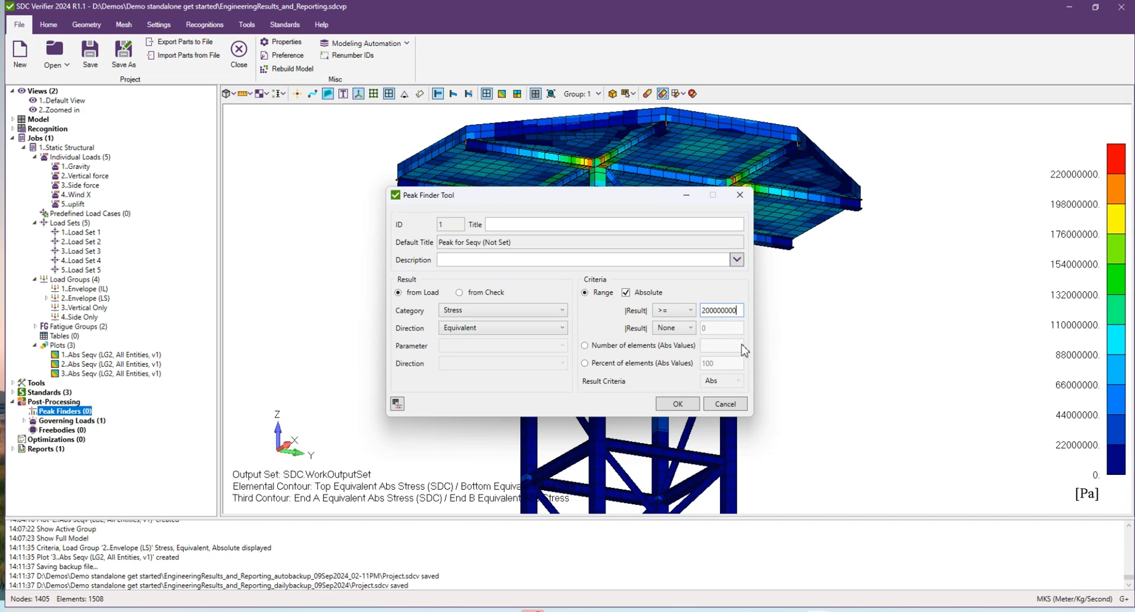
{"action": "mouse_move", "coordinate": [676, 403]}
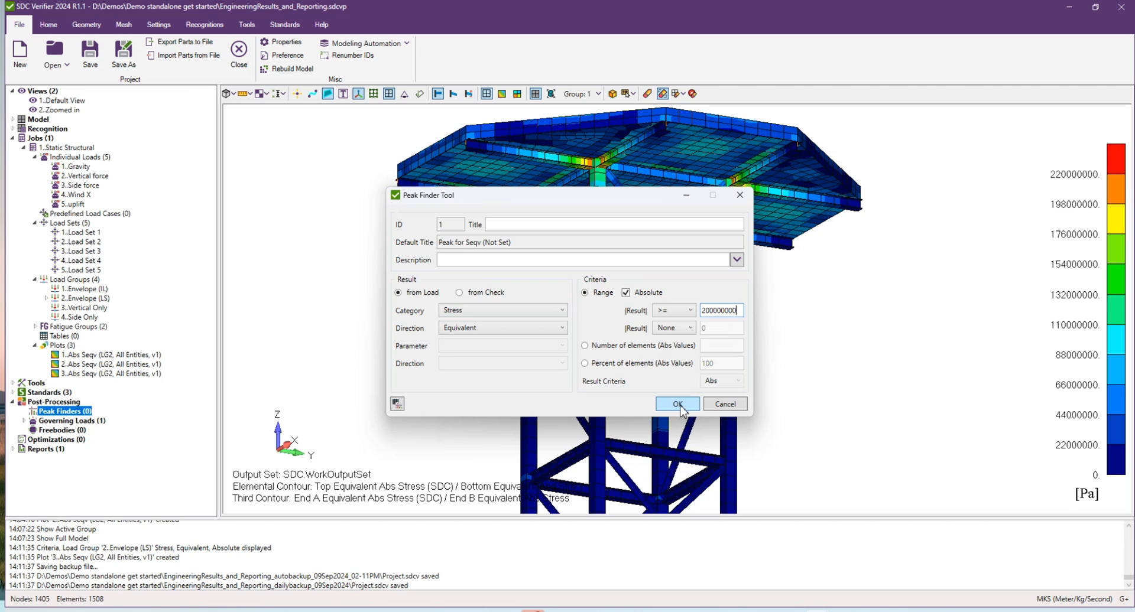
{"action": "left_click", "coordinate": [676, 404]}
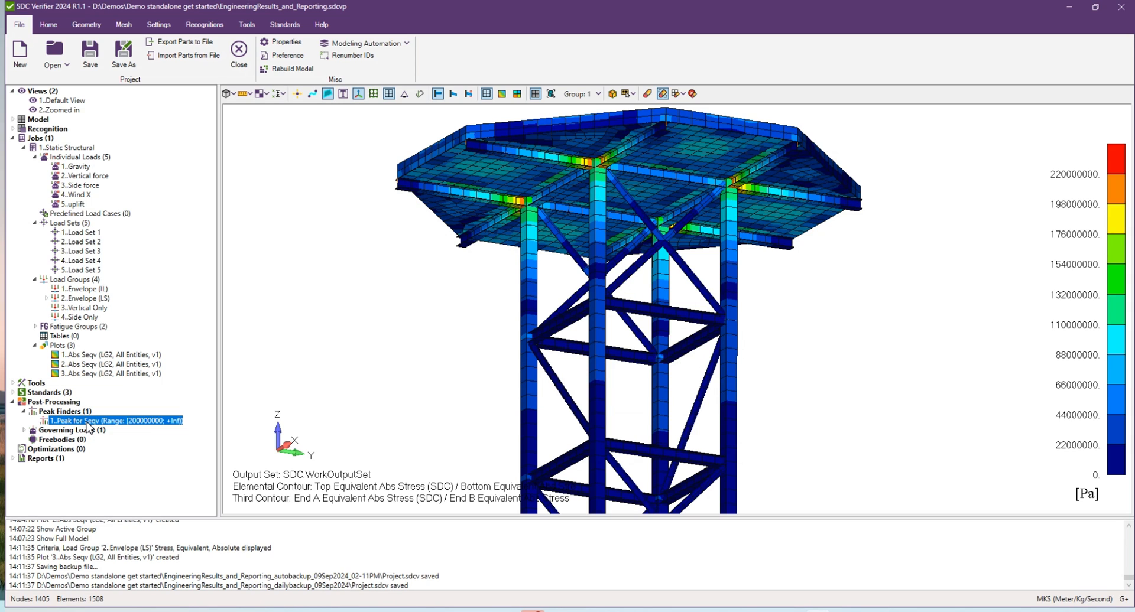
- Open a peak zone table for the stress peak finder using load group 2..Envelope (LS)
{"action": "right_click", "coordinate": [112, 420]}
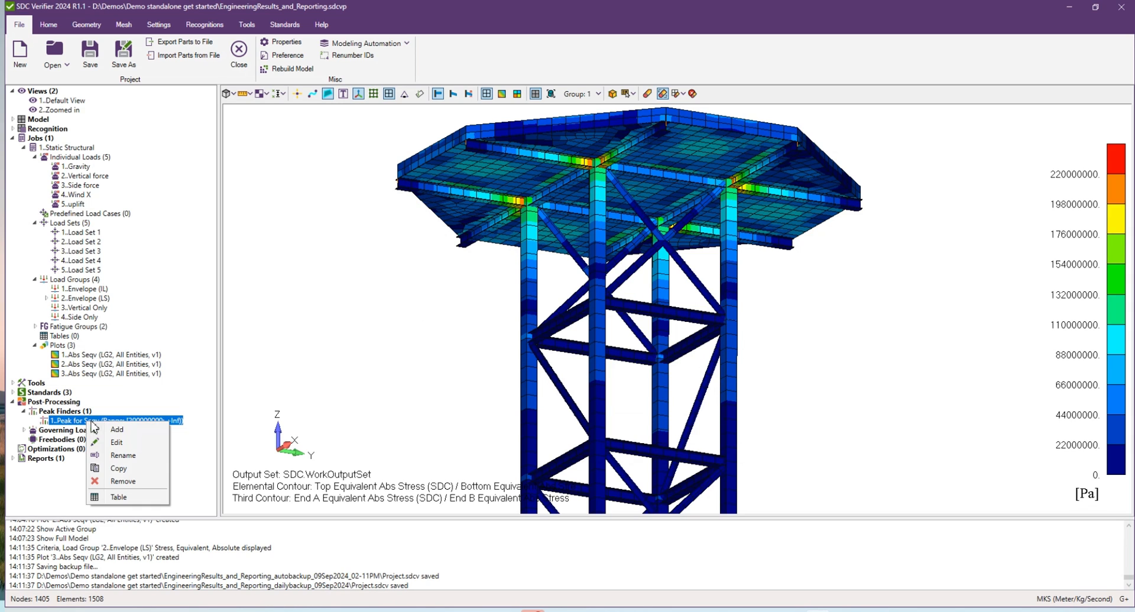
{"action": "mouse_move", "coordinate": [118, 497]}
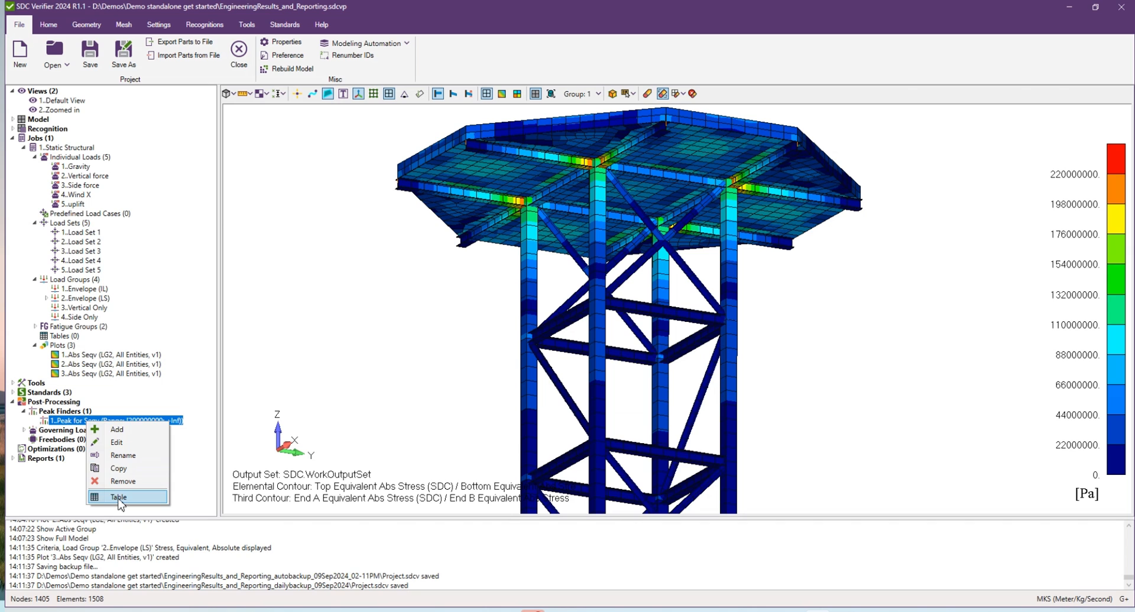
{"action": "left_click", "coordinate": [118, 496]}
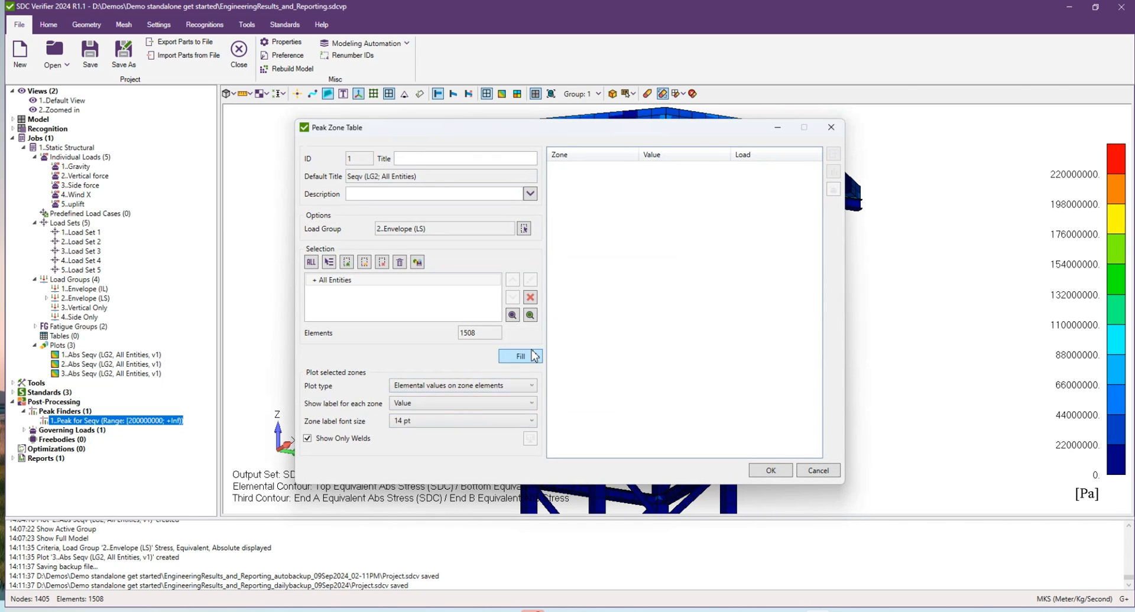
{"action": "left_click", "coordinate": [523, 229]}
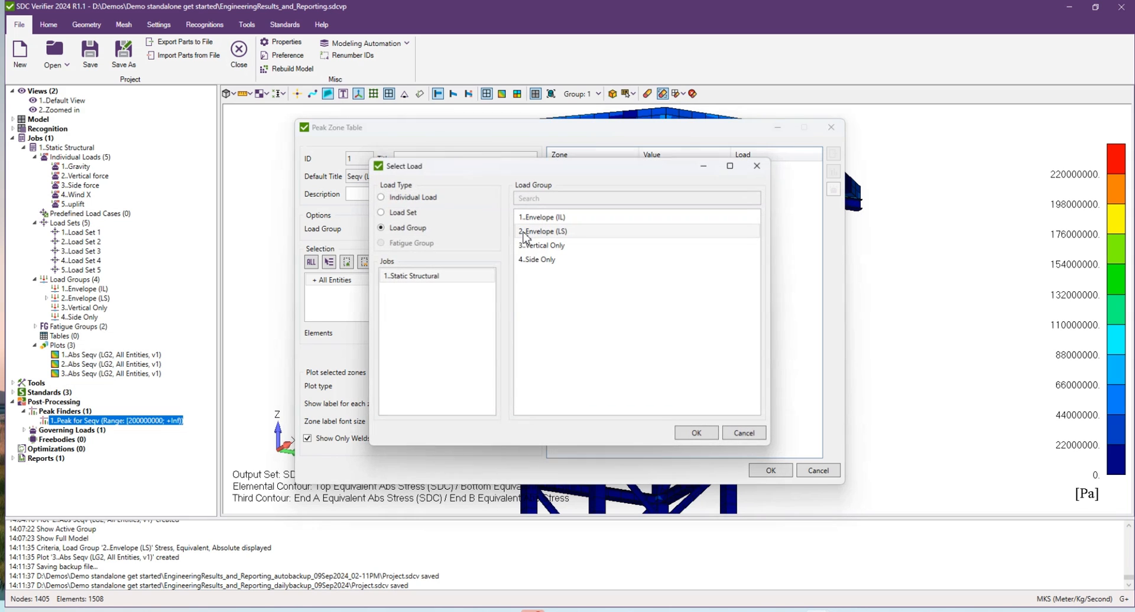
{"action": "mouse_move", "coordinate": [594, 240]}
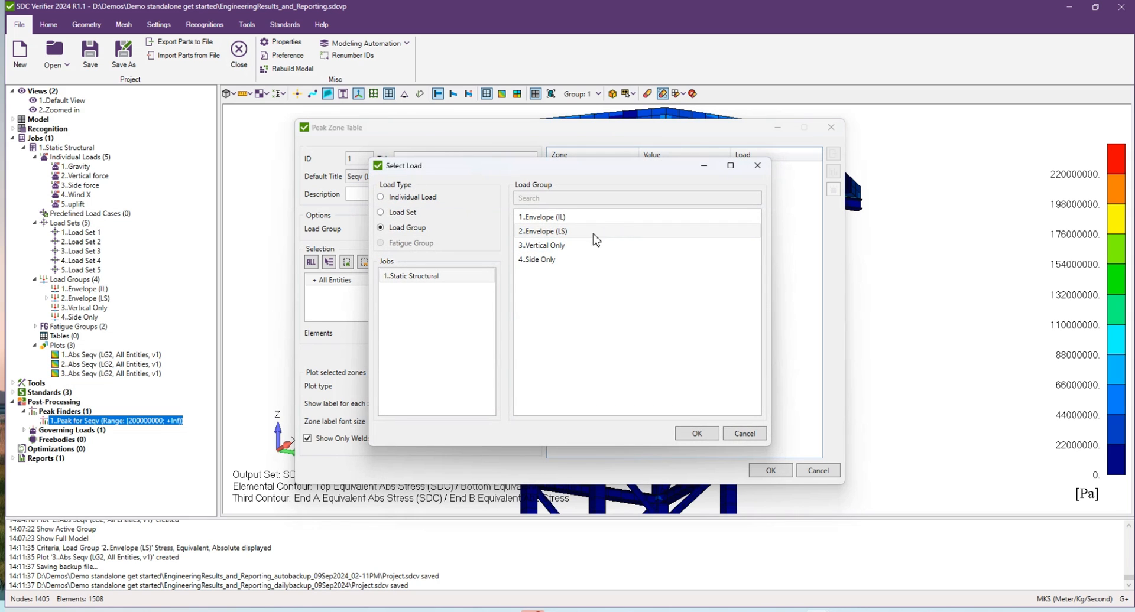
{"action": "mouse_move", "coordinate": [595, 240]}
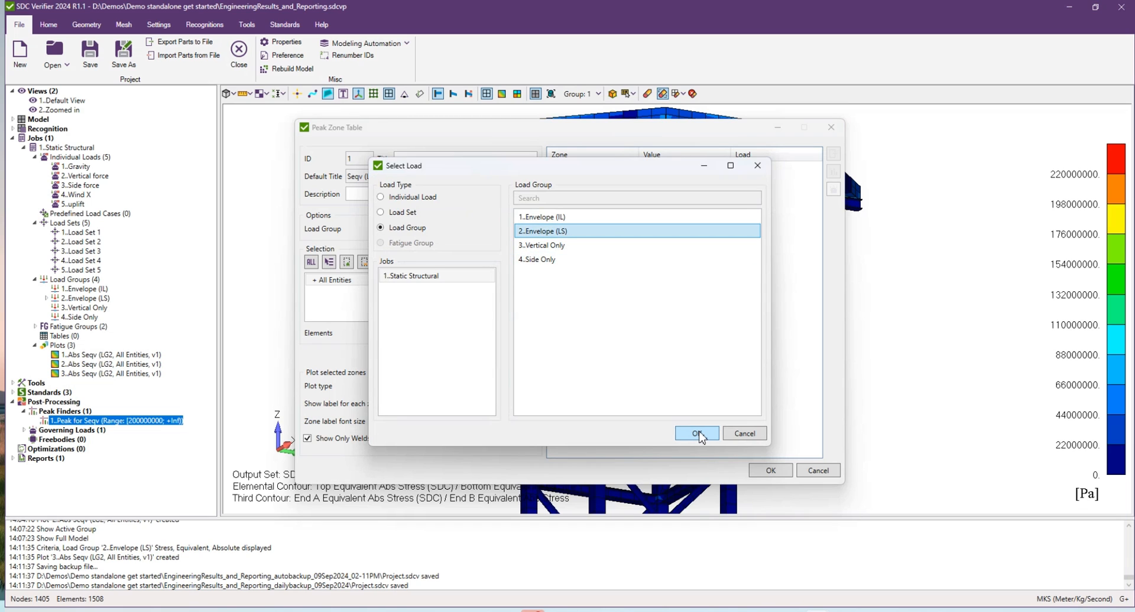
{"action": "left_click", "coordinate": [696, 433]}
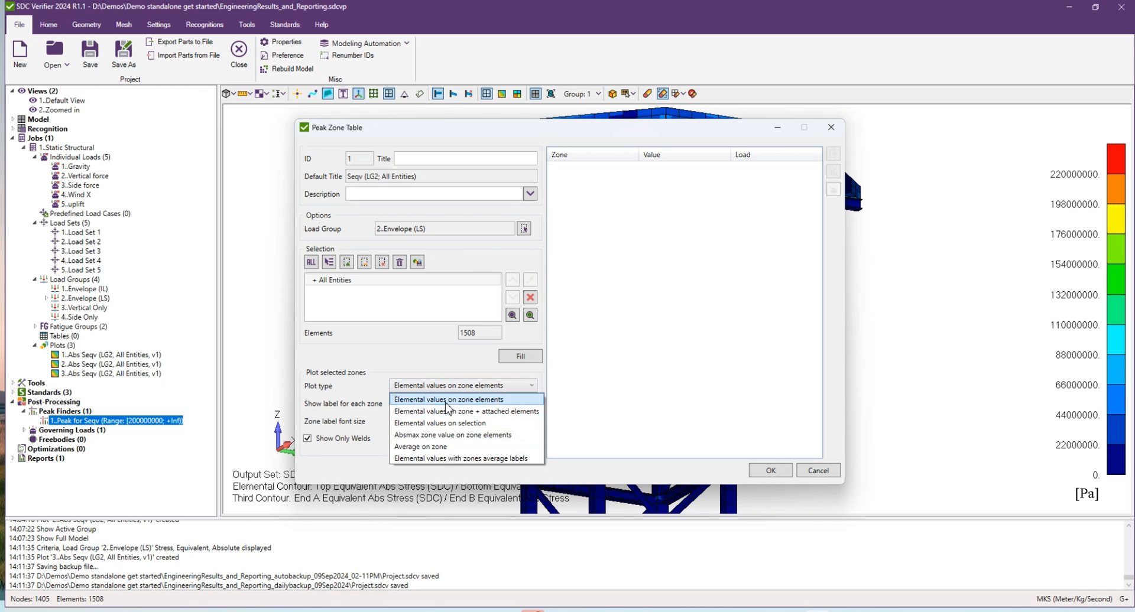
{"action": "mouse_move", "coordinate": [461, 405]}
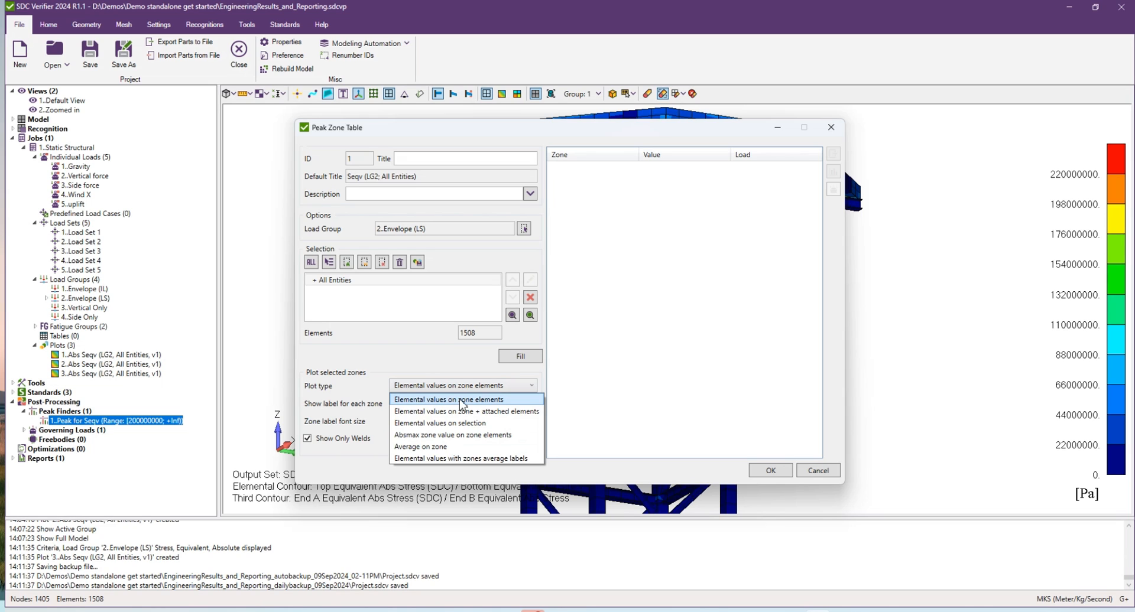
{"action": "mouse_move", "coordinate": [478, 408]}
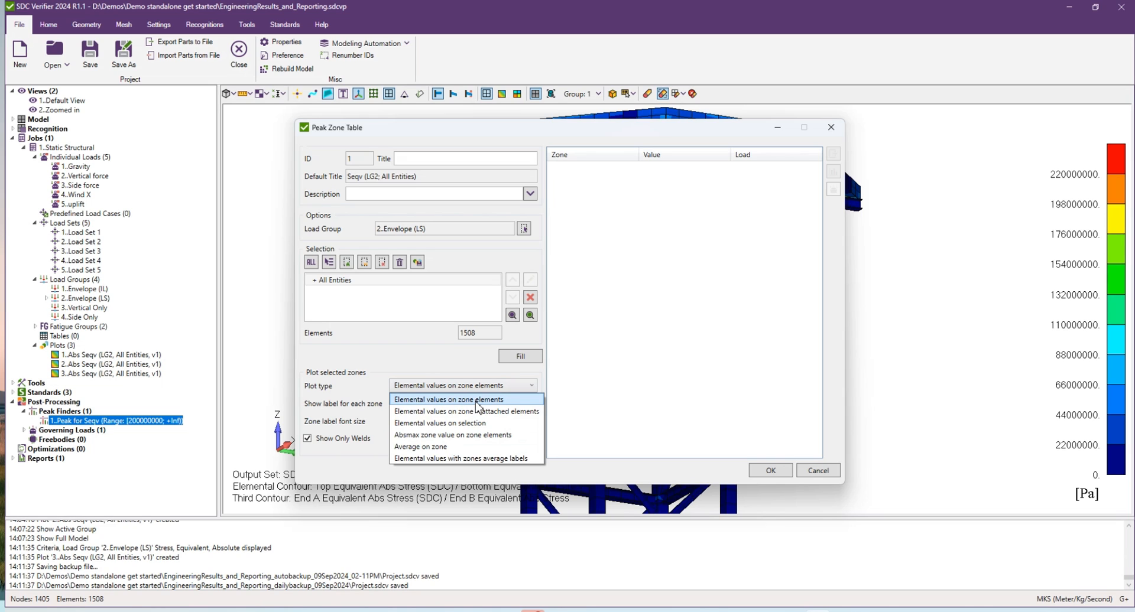
- Plot elemental values on zone elements, label zones by Value, and uncheck Show Only Welds
{"action": "left_click", "coordinate": [461, 403]}
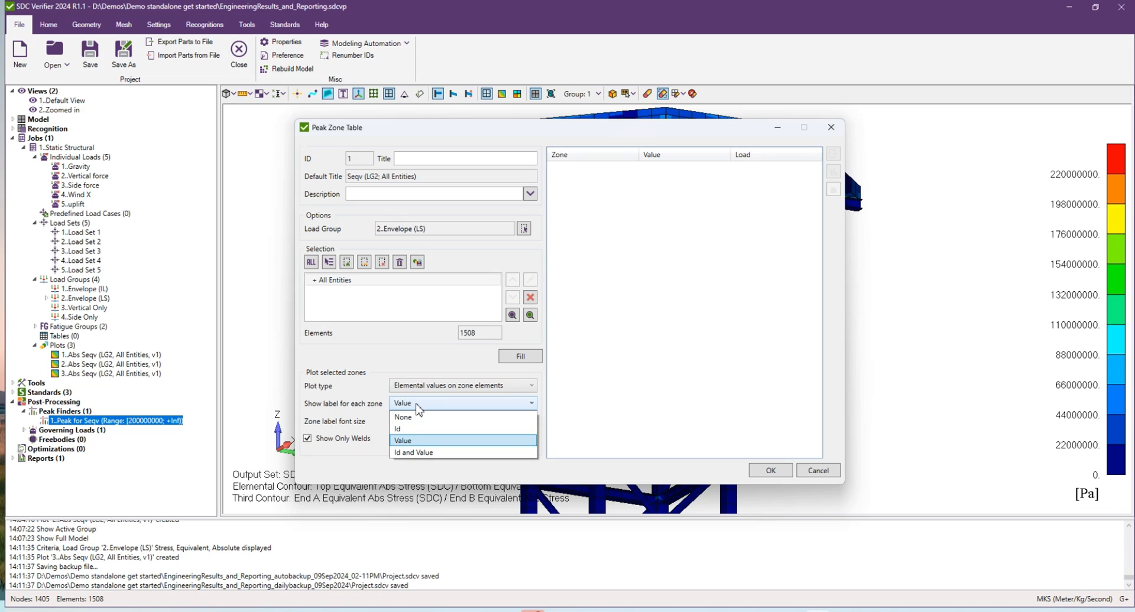
{"action": "left_click", "coordinate": [403, 441]}
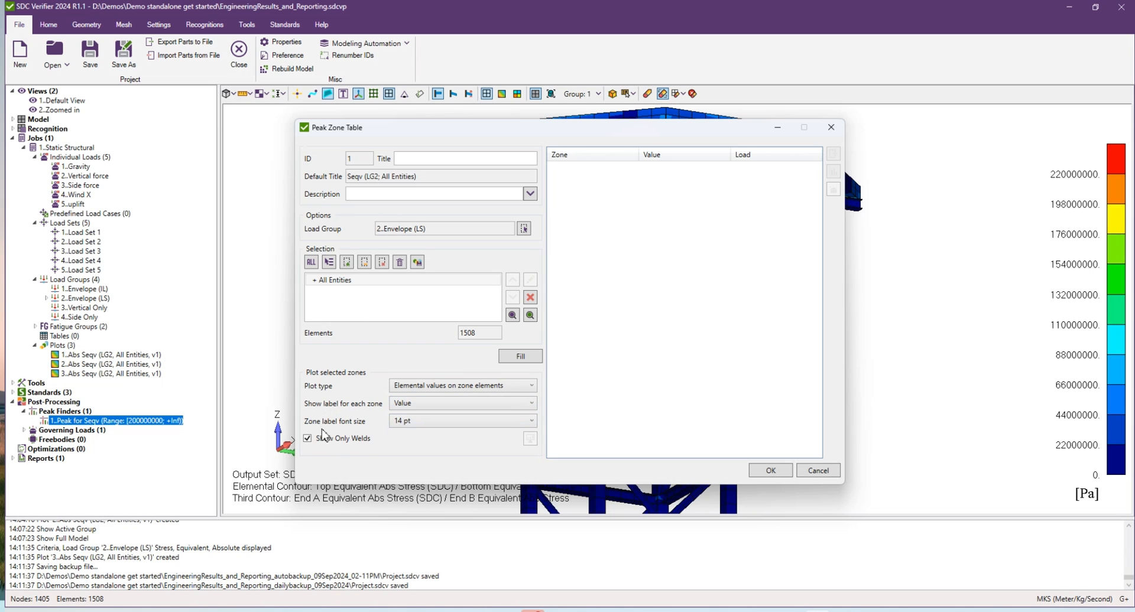
{"action": "left_click", "coordinate": [307, 439]}
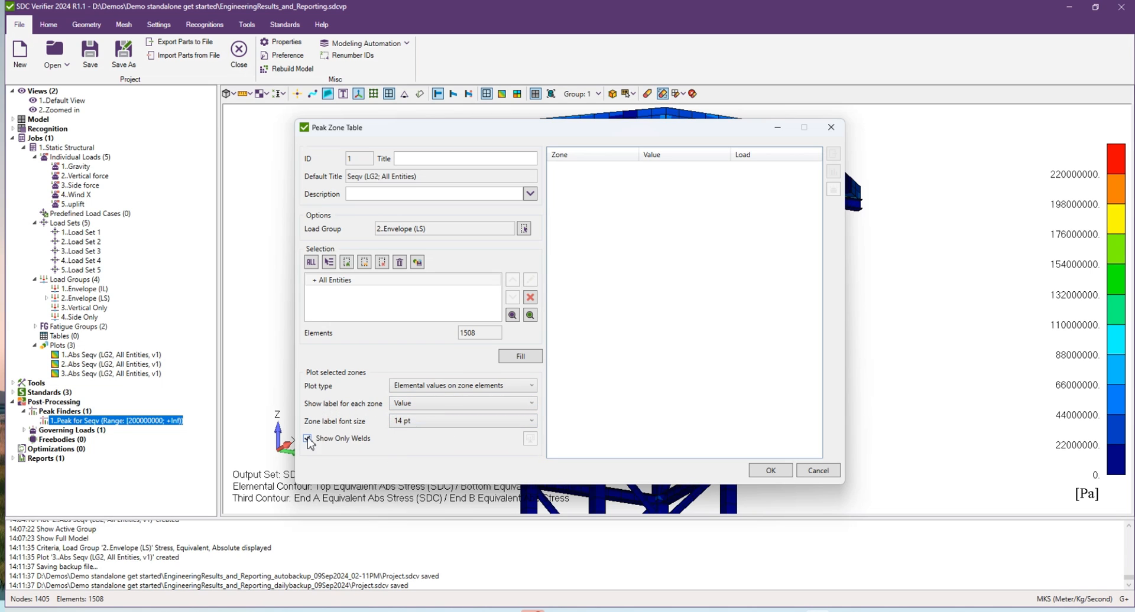
{"action": "left_click", "coordinate": [307, 439]}
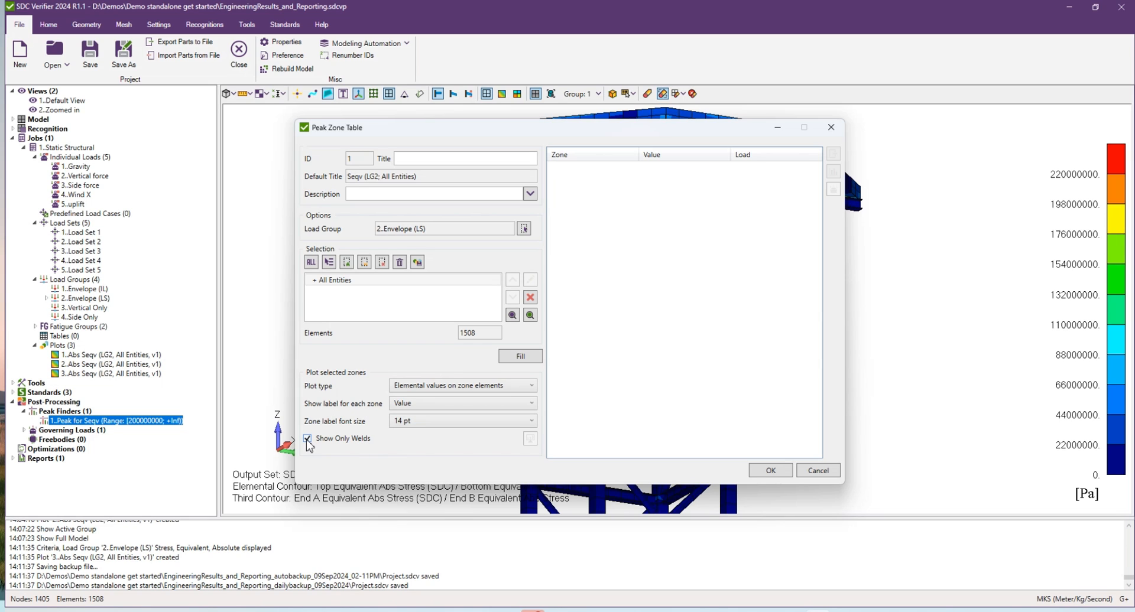
{"action": "left_click", "coordinate": [306, 439]}
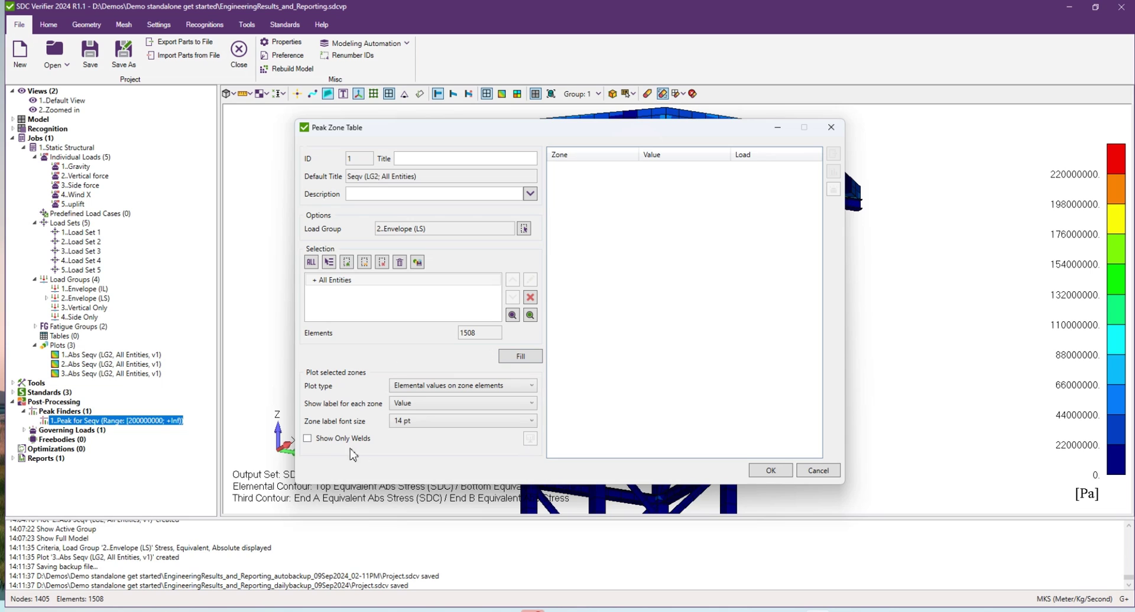
{"action": "mouse_move", "coordinate": [526, 384]}
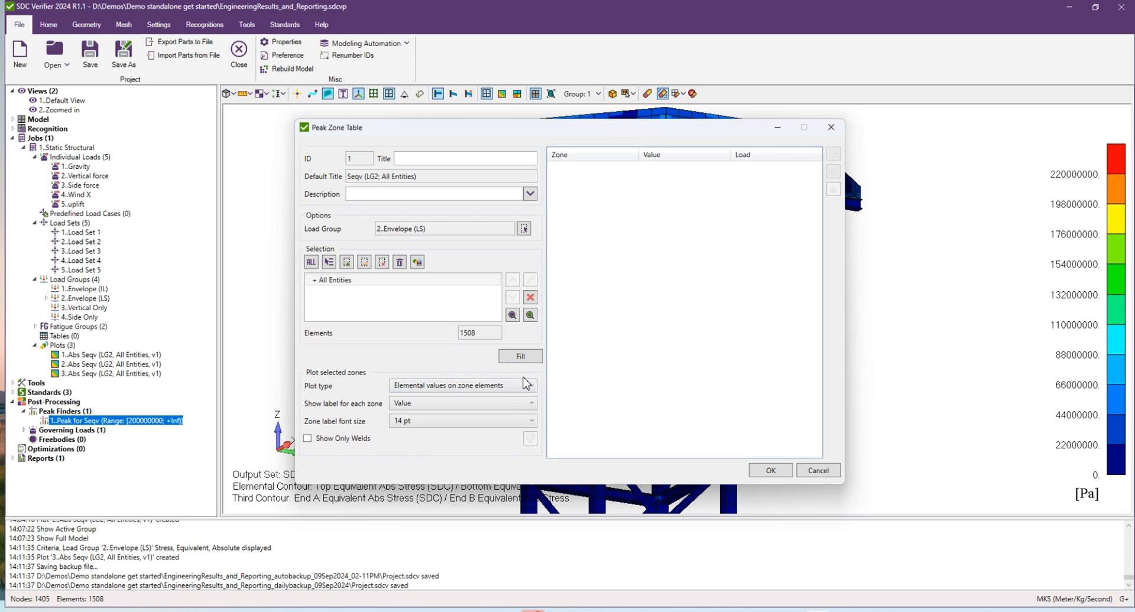
- Fill the table with four two-element zones peaking near 242e+6 Pa under Load Set 3
{"action": "left_click", "coordinate": [519, 356]}
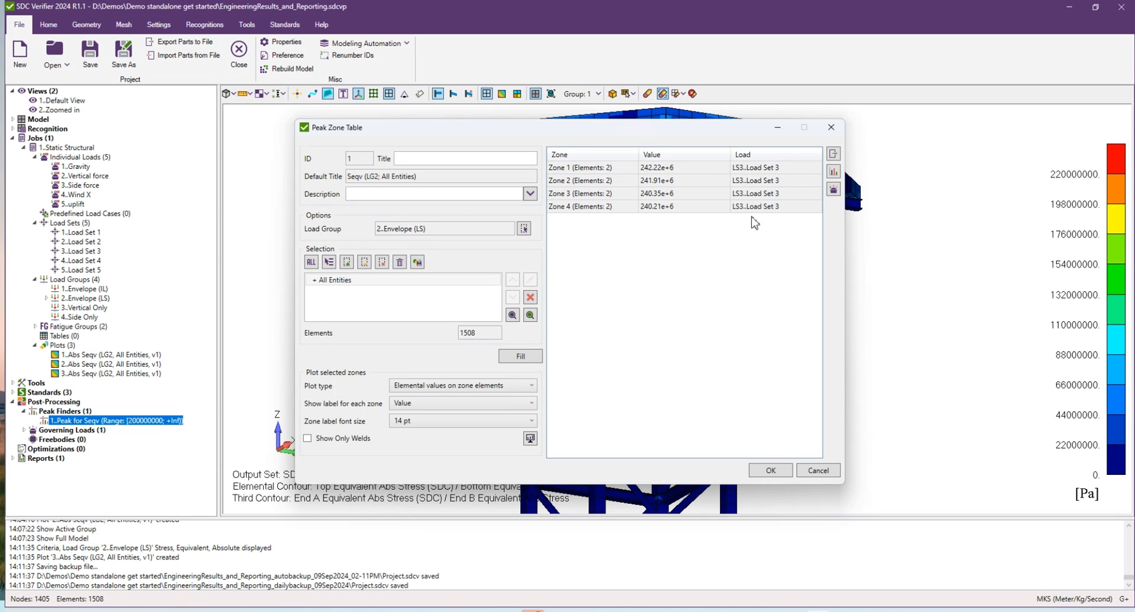
{"action": "mouse_move", "coordinate": [653, 180]}
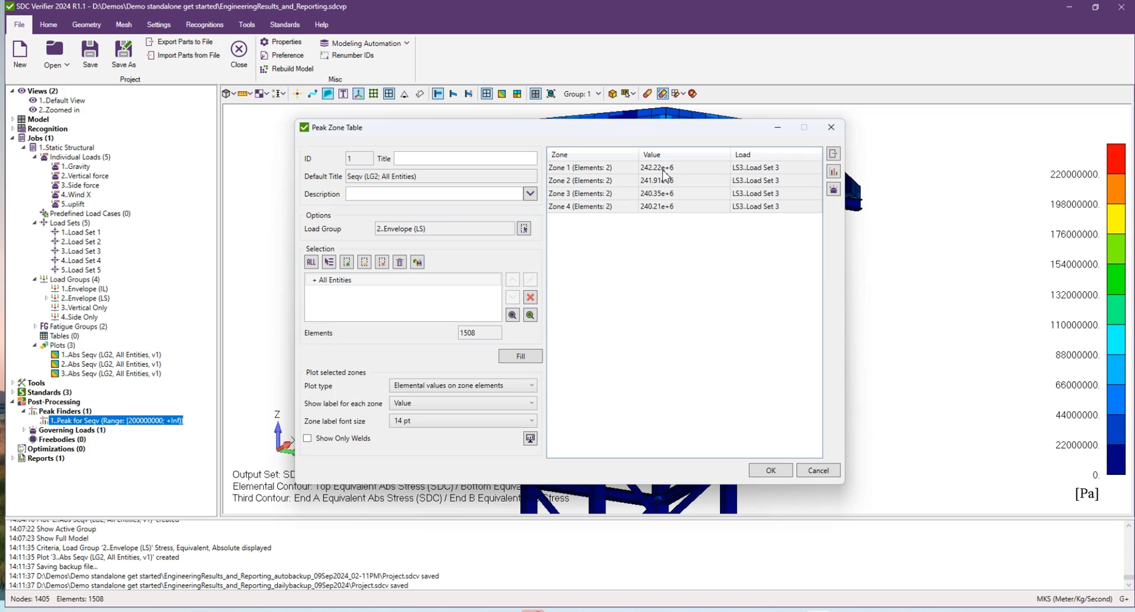
{"action": "mouse_move", "coordinate": [655, 219]}
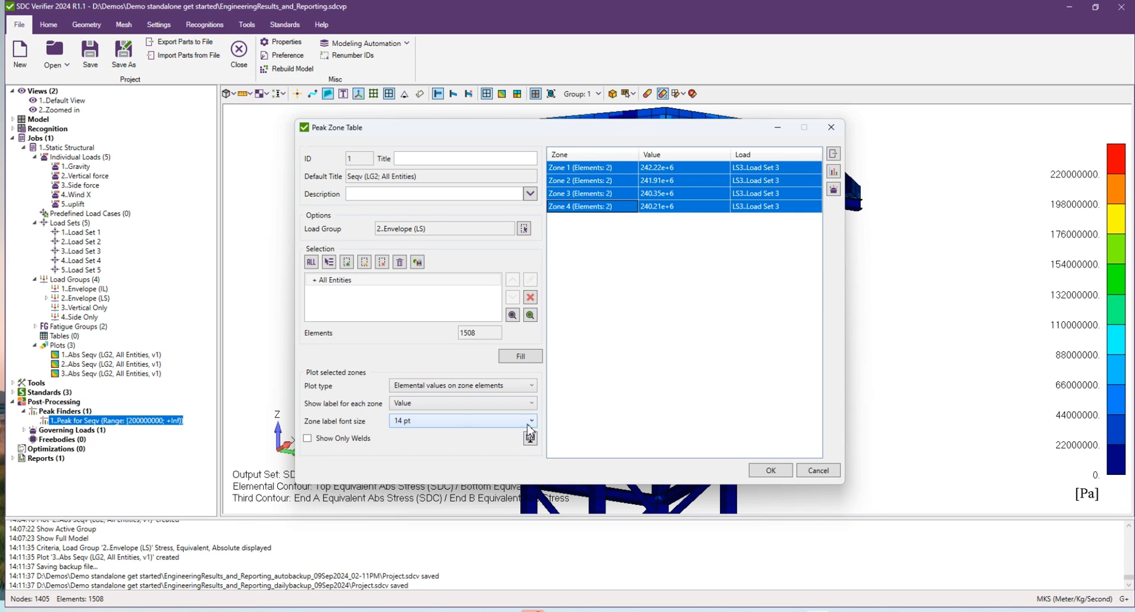
{"action": "mouse_move", "coordinate": [529, 439]}
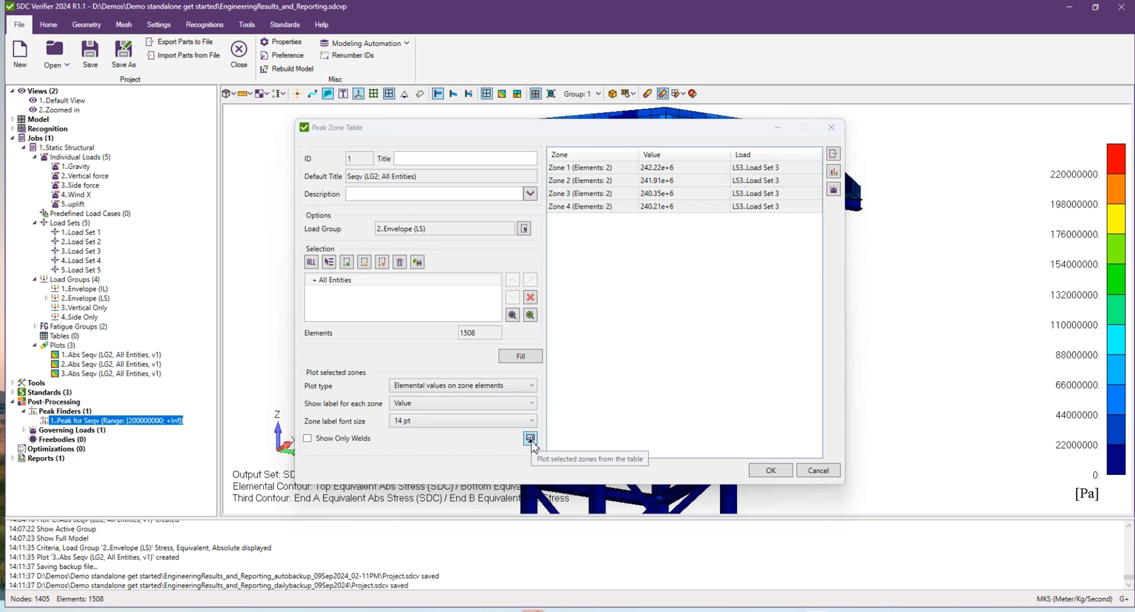
- Plot the four labelled peak zones on the tower deck and reopen the zone table
{"action": "left_click", "coordinate": [530, 438]}
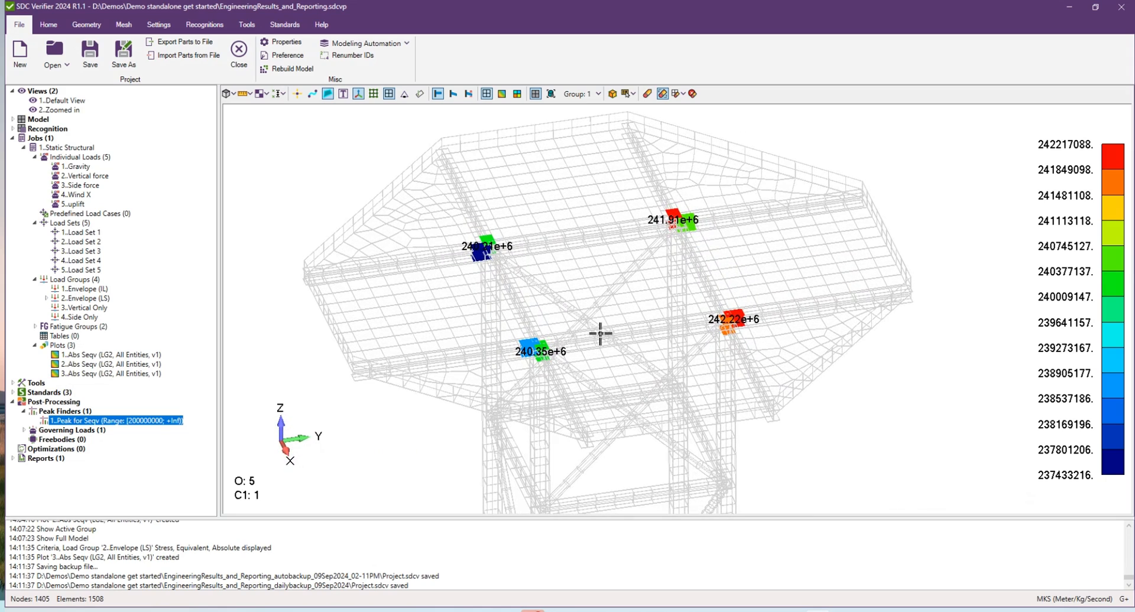
{"action": "double_click", "coordinate": [113, 420]}
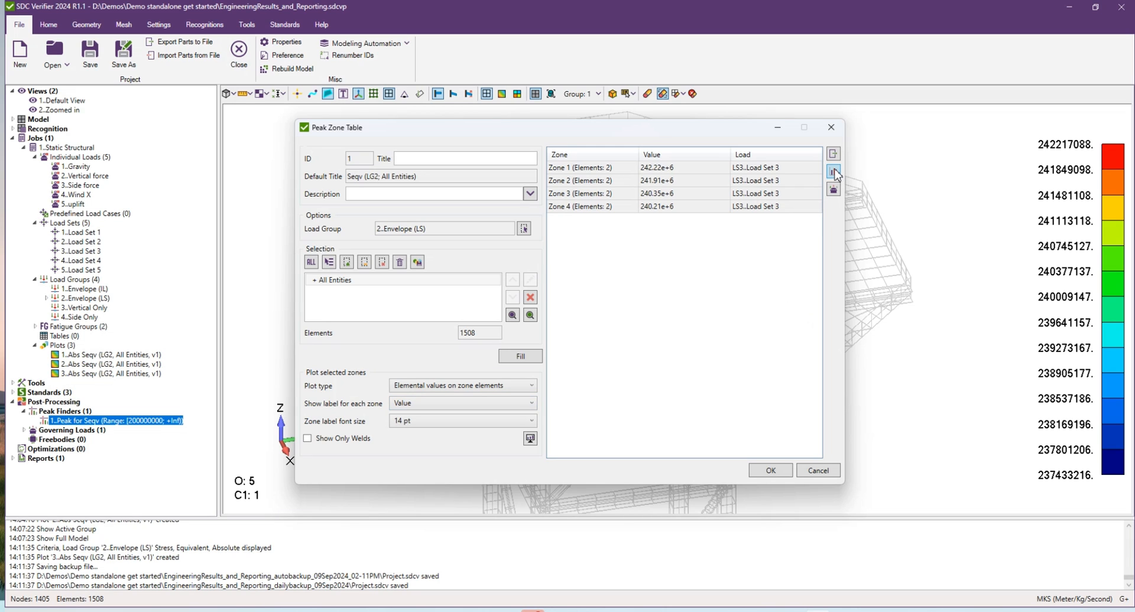
- Show the load set content report options for peak or all zone elements
{"action": "left_click", "coordinate": [833, 171]}
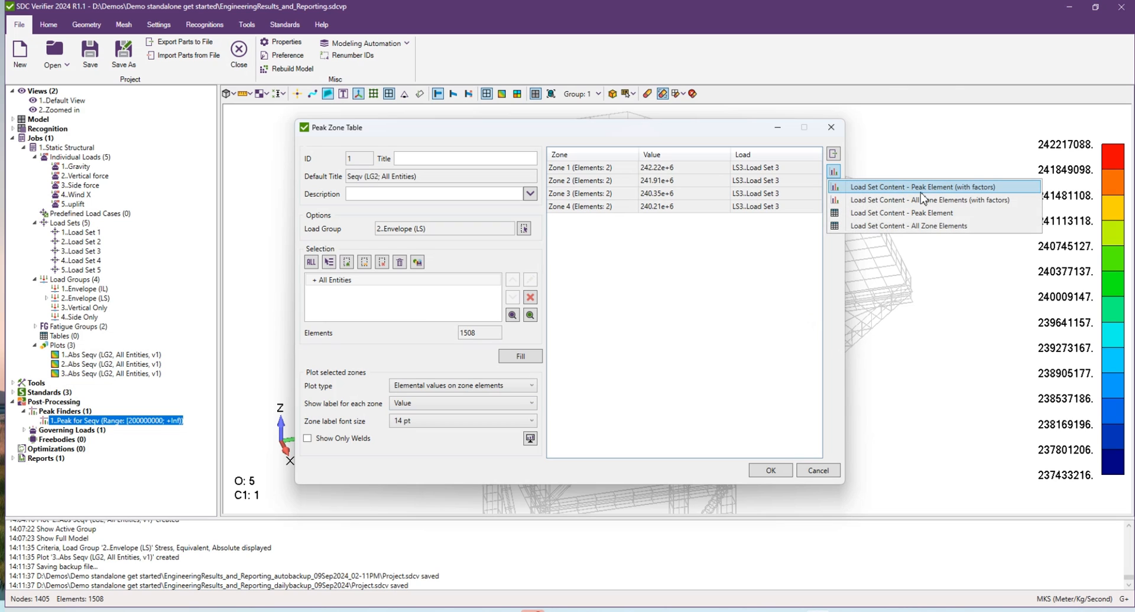
{"action": "mouse_move", "coordinate": [923, 192]}
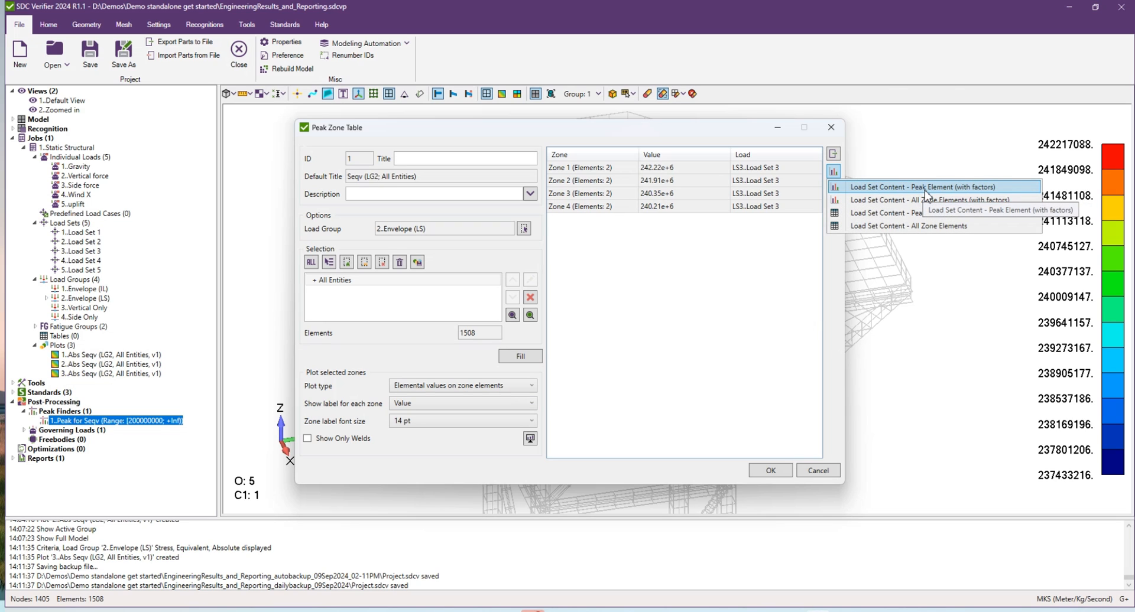
{"action": "mouse_move", "coordinate": [926, 199]}
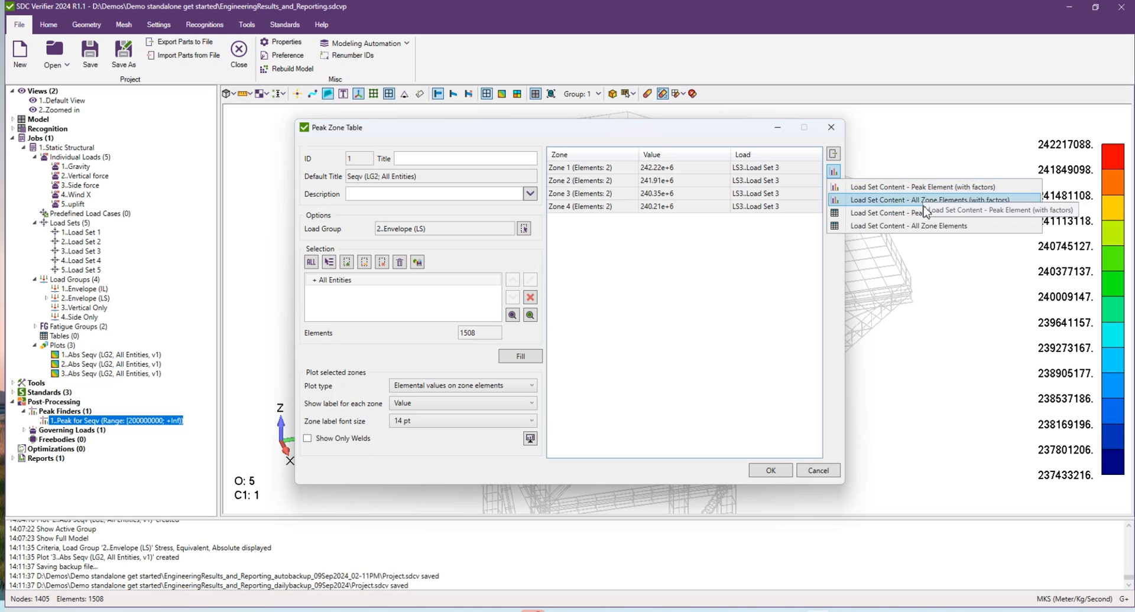
{"action": "mouse_move", "coordinate": [926, 187]}
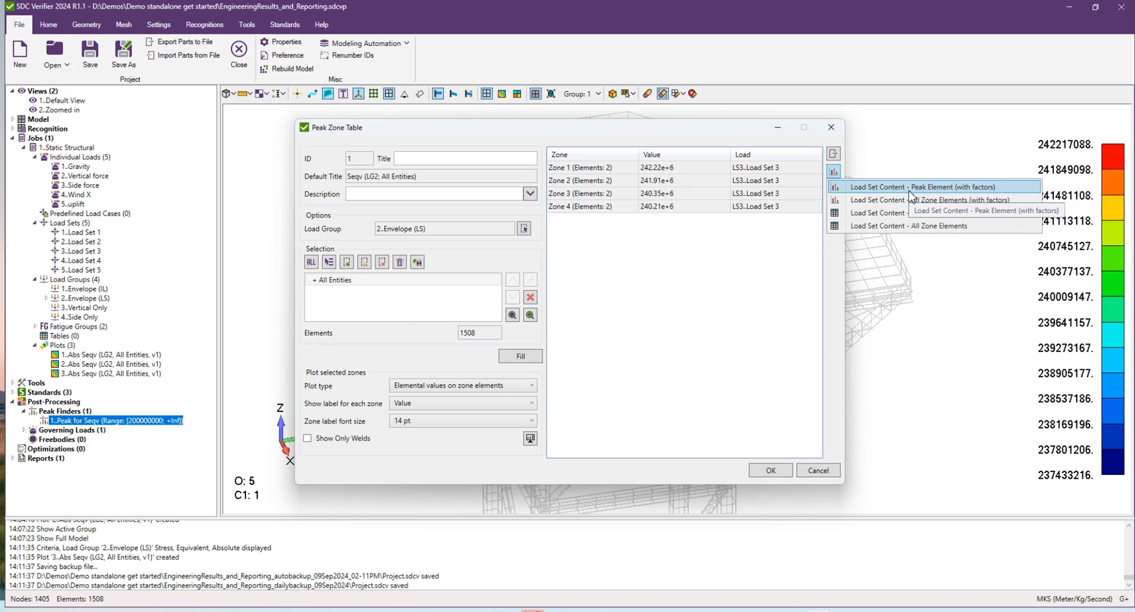
{"action": "mouse_move", "coordinate": [901, 213]}
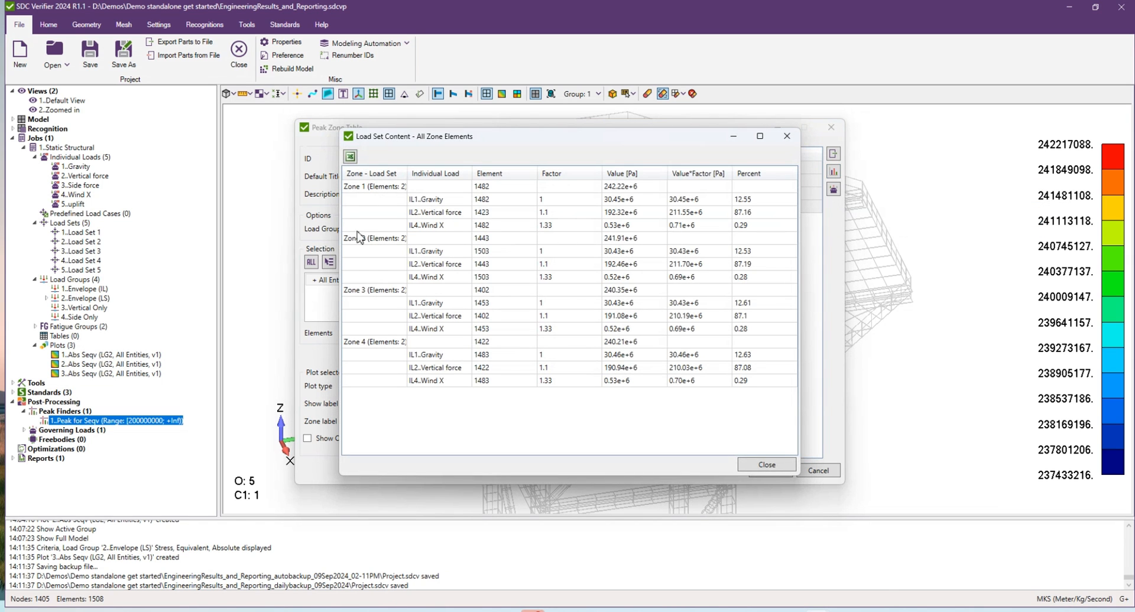
{"action": "mouse_move", "coordinate": [671, 358]}
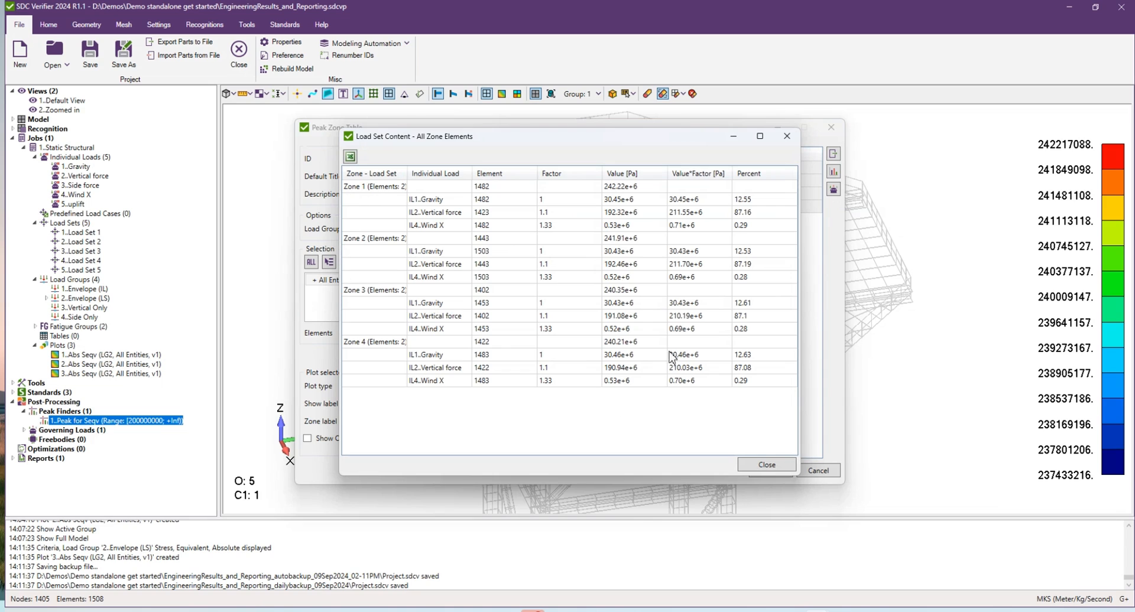
{"action": "mouse_move", "coordinate": [436, 200]}
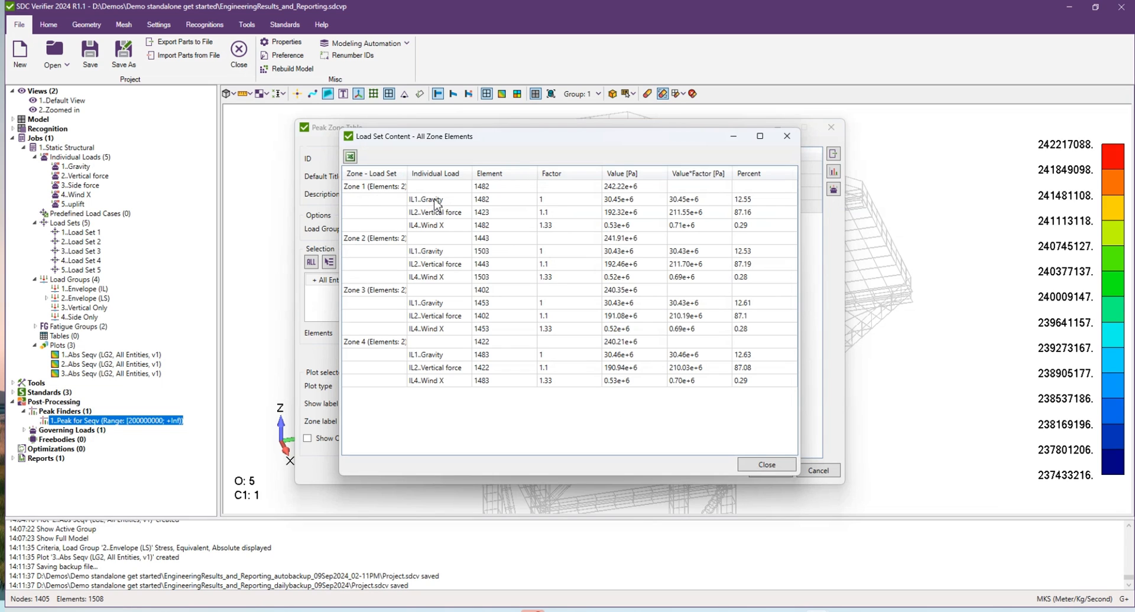
{"action": "mouse_move", "coordinate": [456, 223]}
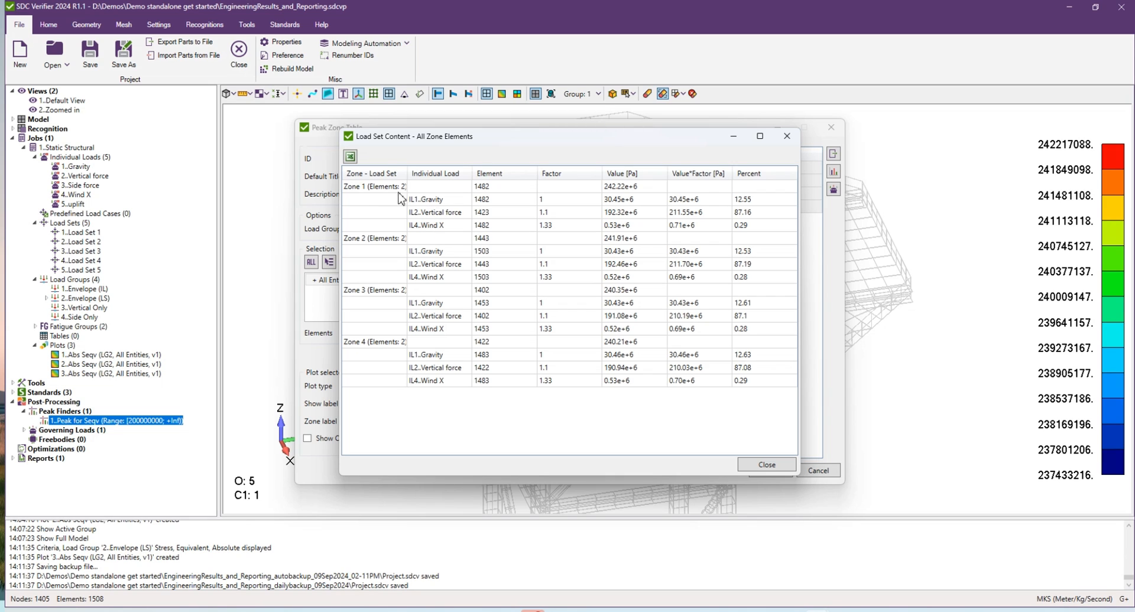
{"action": "mouse_move", "coordinate": [758, 200]}
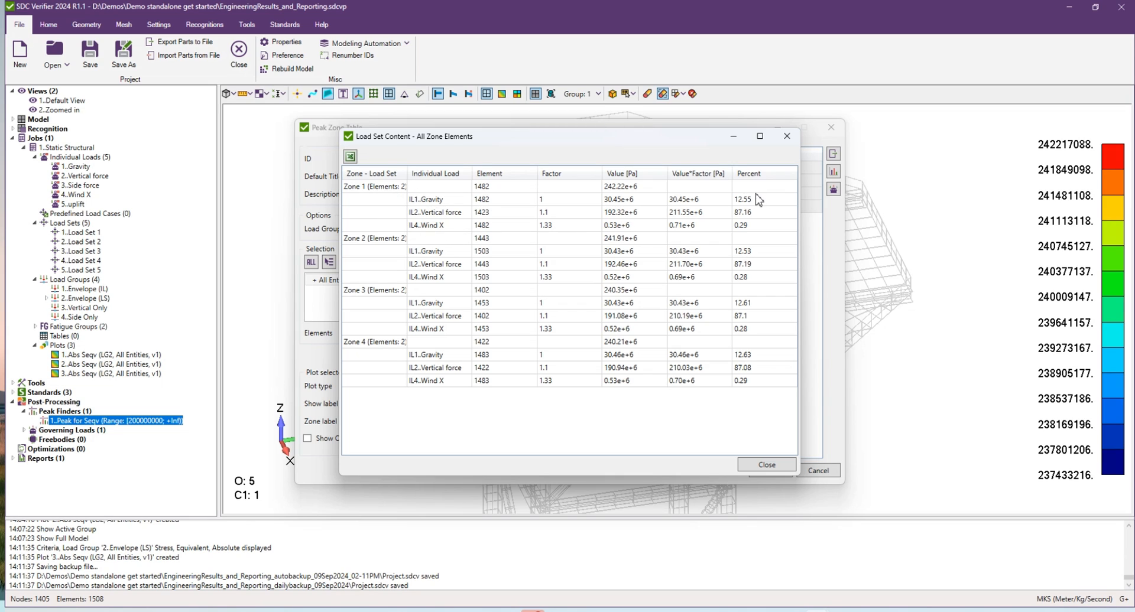
{"action": "mouse_move", "coordinate": [452, 201]}
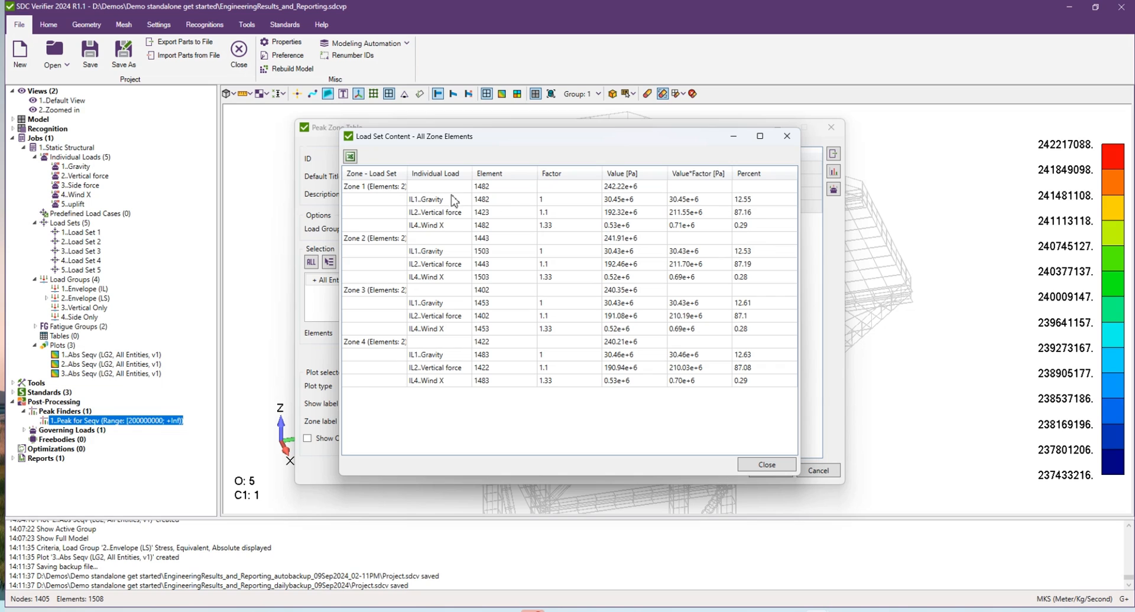
{"action": "mouse_move", "coordinate": [761, 216]}
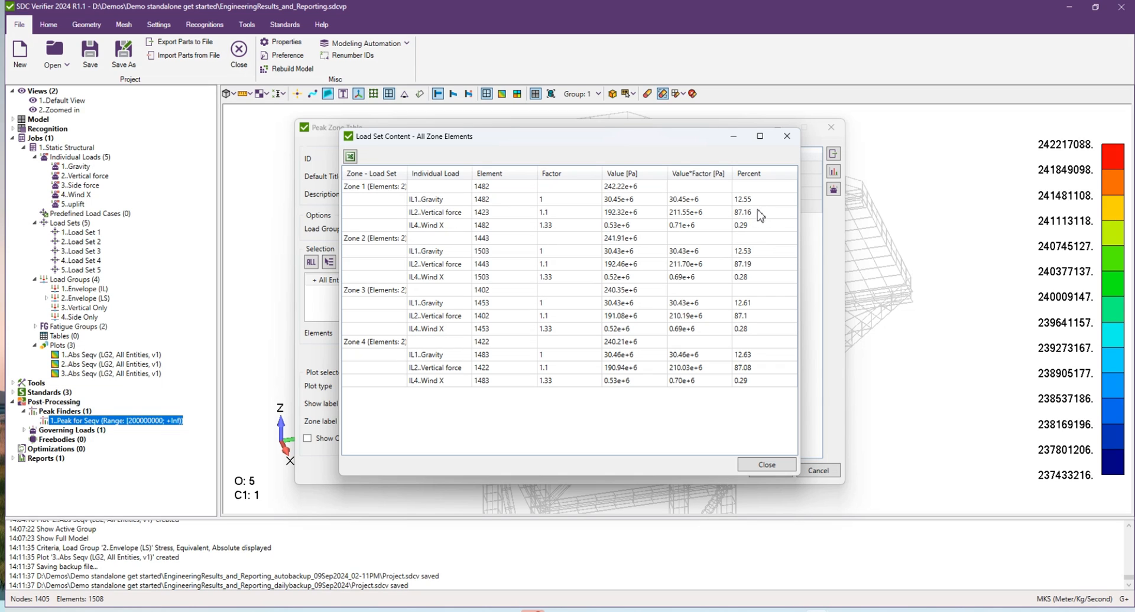
{"action": "mouse_move", "coordinate": [384, 188]}
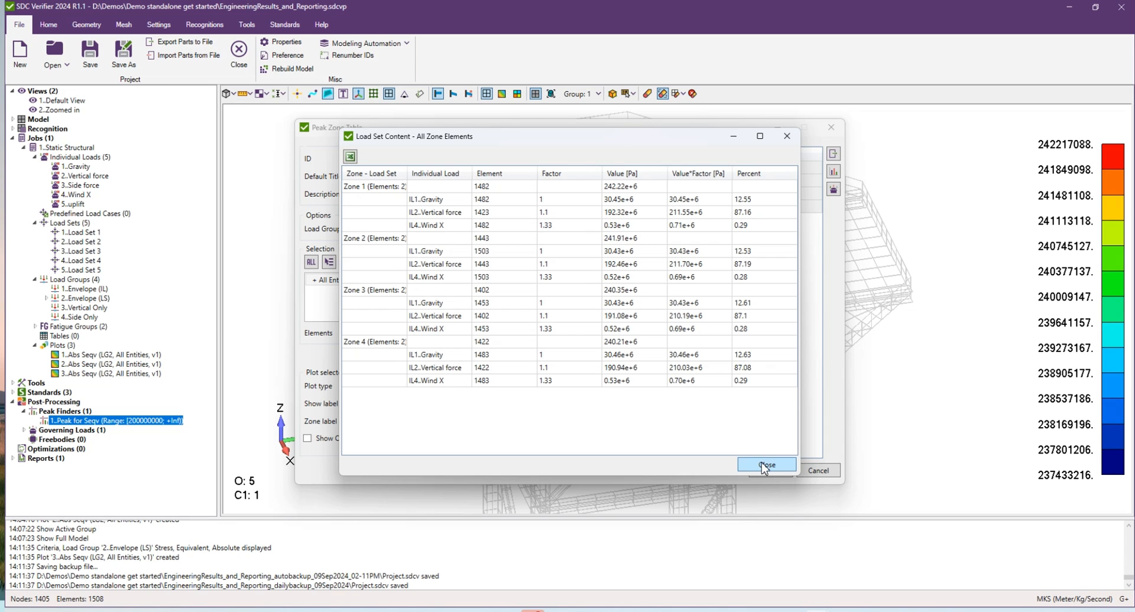
- Swap the content table for the factored 'Load Set Content - All Zone Elements' chart, review it, and close it
{"action": "left_click", "coordinate": [766, 465]}
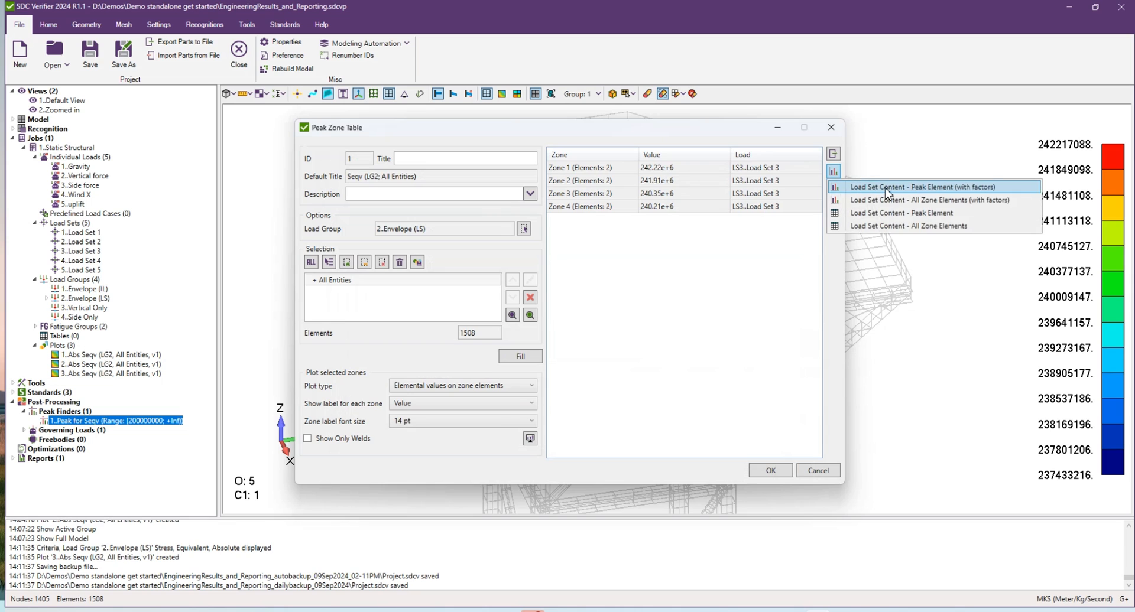
{"action": "left_click", "coordinate": [928, 201]}
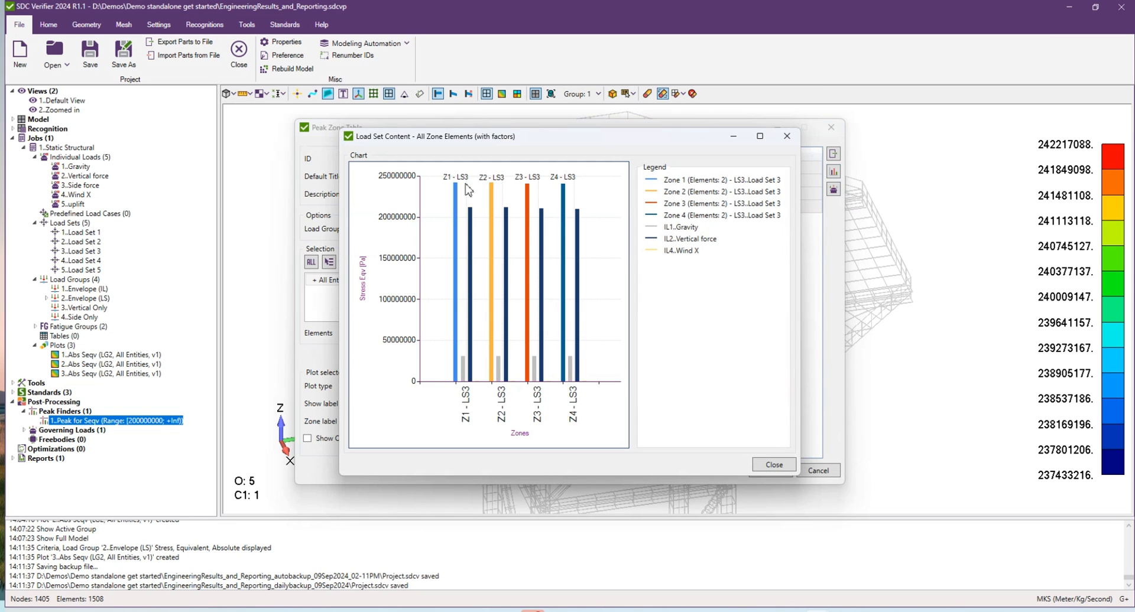
{"action": "mouse_move", "coordinate": [589, 352]}
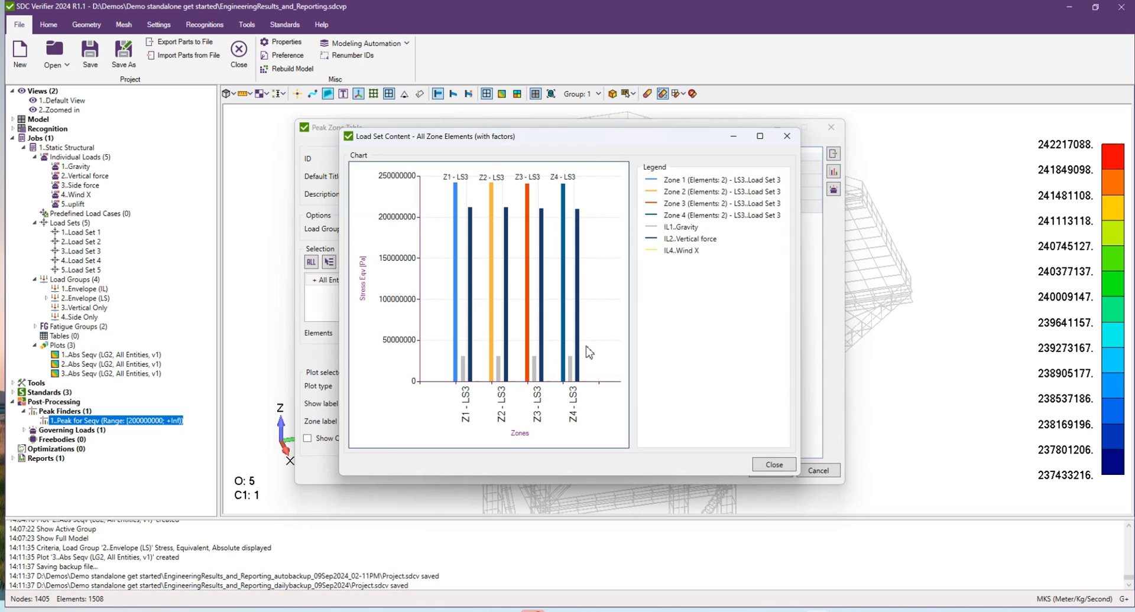
{"action": "mouse_move", "coordinate": [587, 352]}
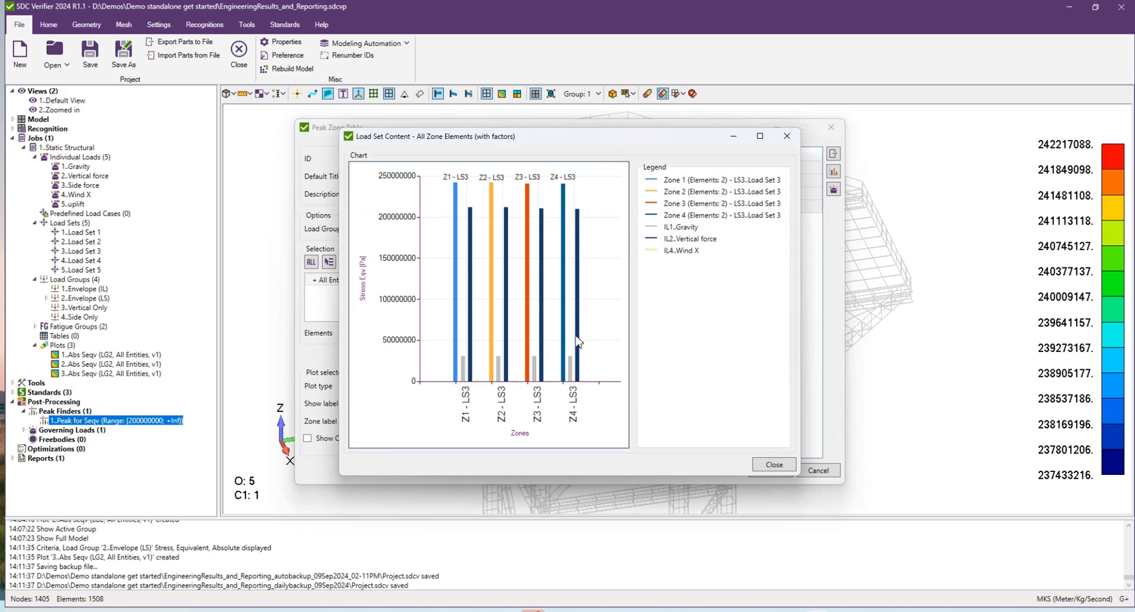
{"action": "mouse_move", "coordinate": [551, 322]}
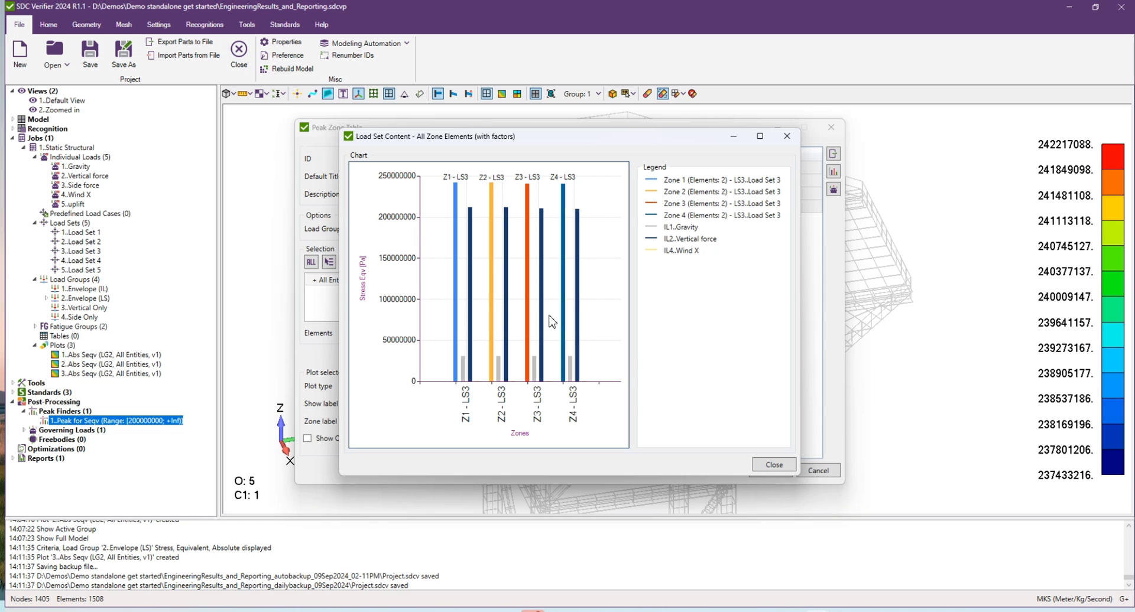
{"action": "mouse_move", "coordinate": [773, 465]}
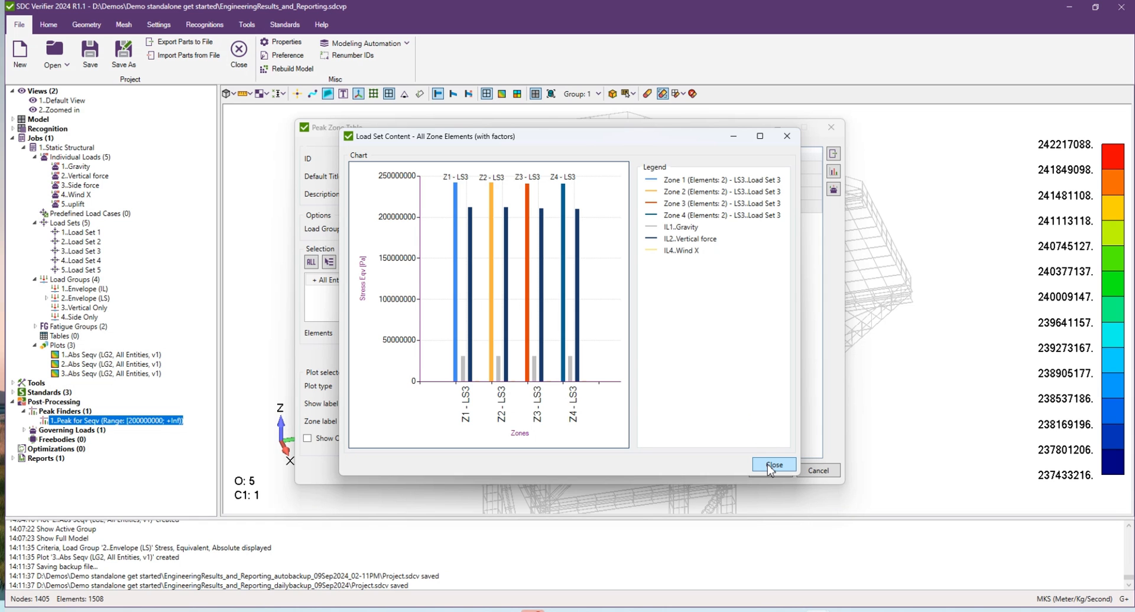
{"action": "left_click", "coordinate": [773, 465]}
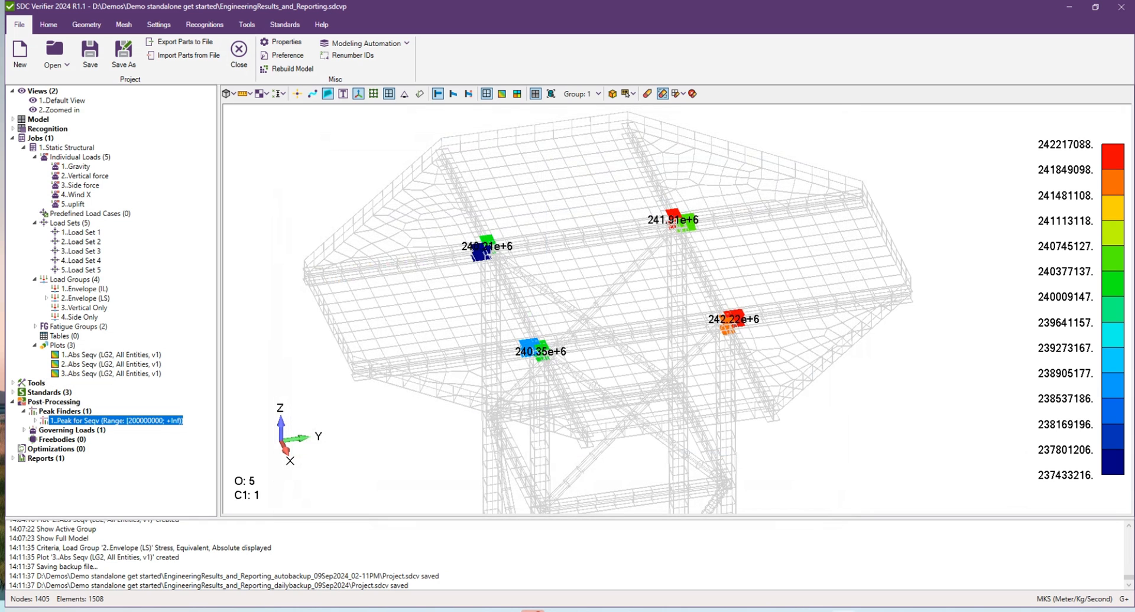